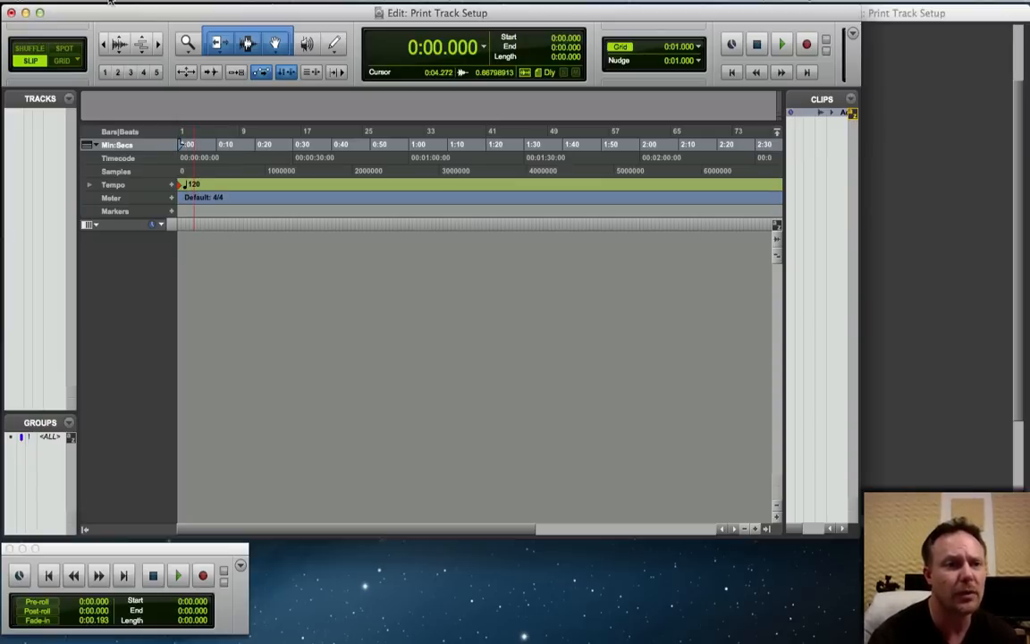
# - Import Acoustic Picking.wav with sample-rate conversion via File > Import > Audio
pyautogui.click(125, 204)
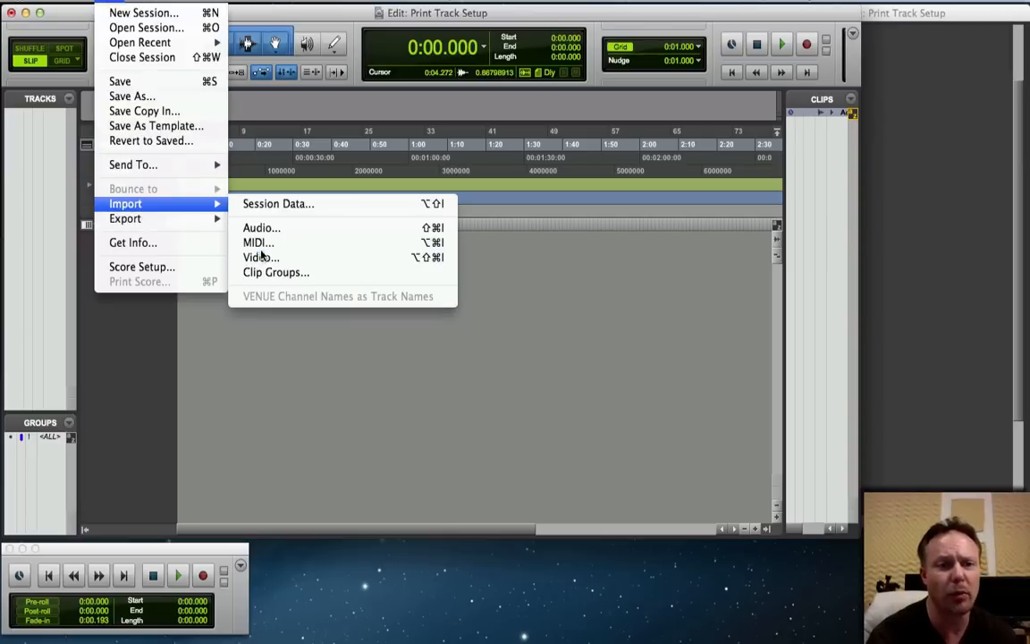
pyautogui.click(261, 228)
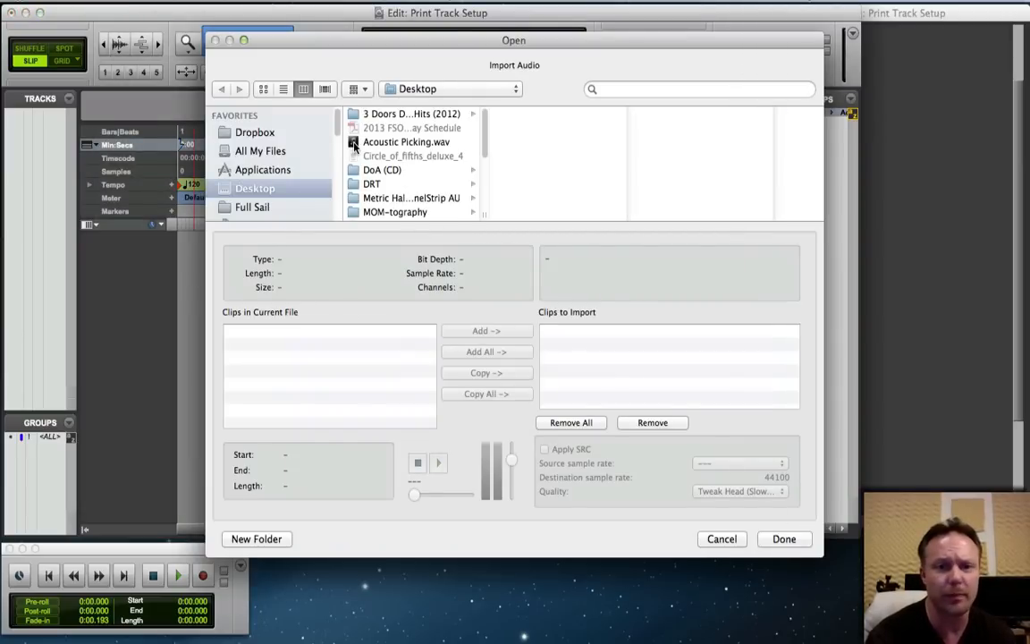
pyautogui.click(393, 141)
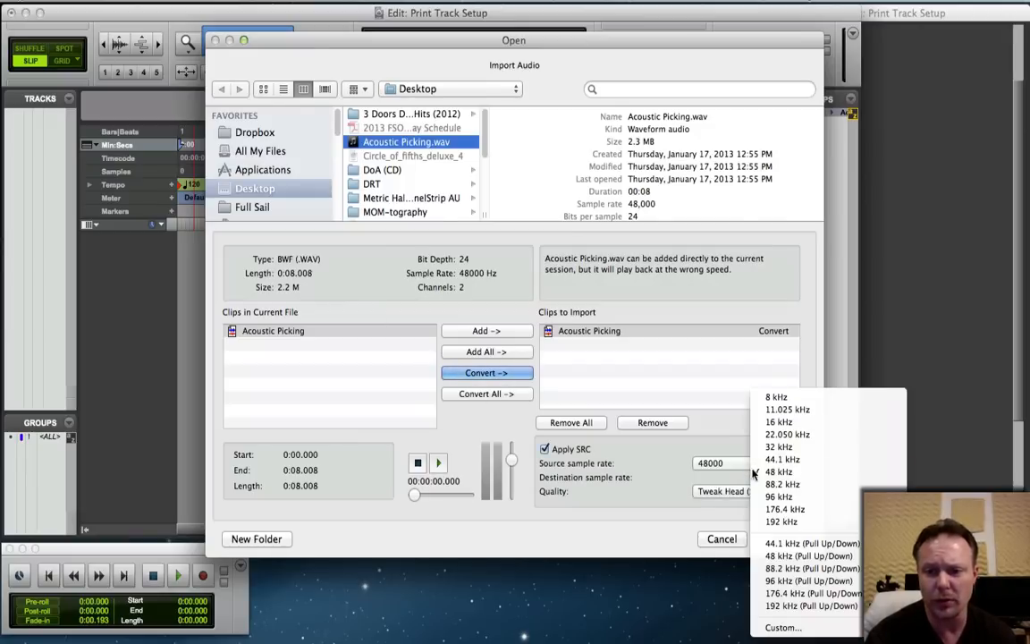
pyautogui.click(780, 459)
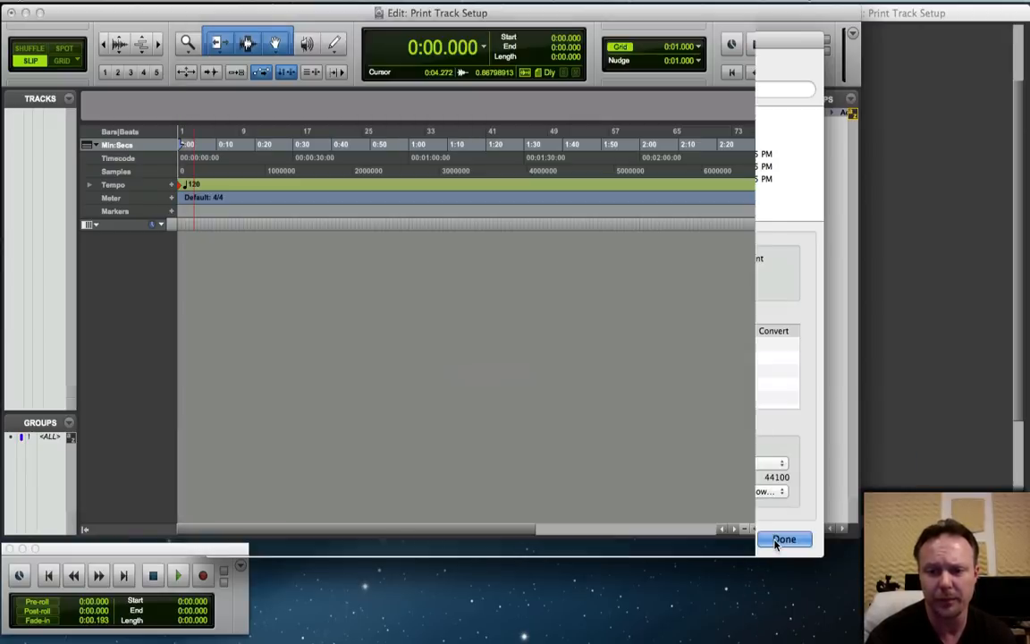
pyautogui.click(784, 540)
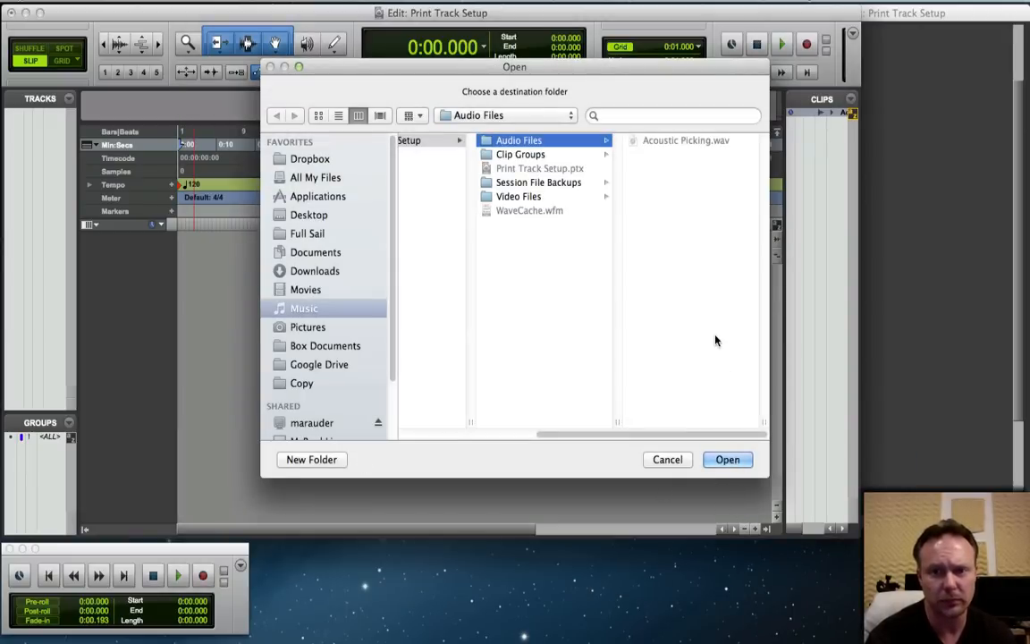
pyautogui.moveTo(733, 470)
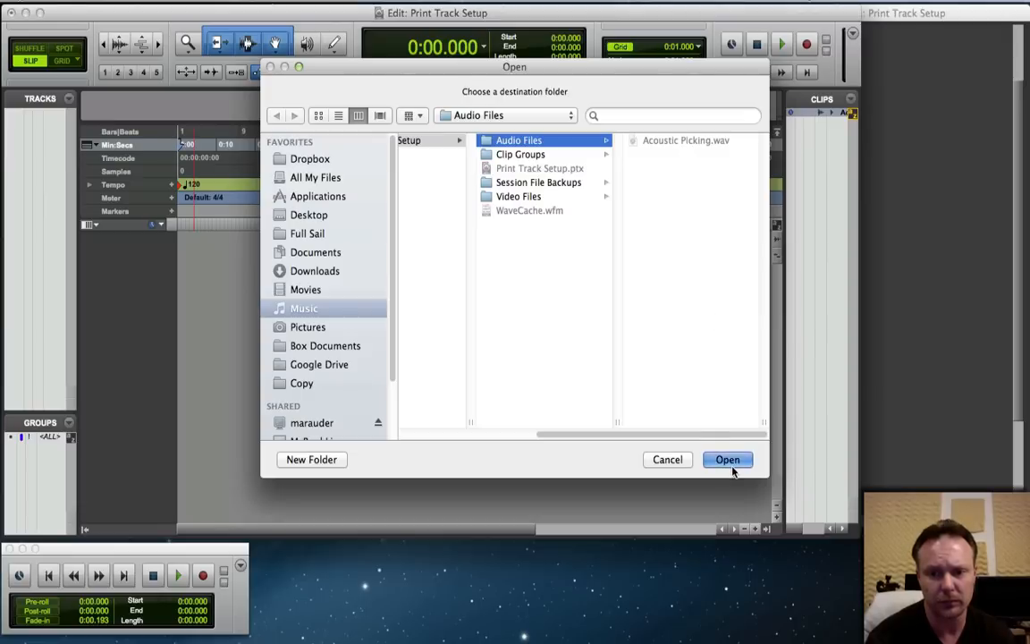
# - Store the converted audio in the Audio Files folder and place it on a new track
pyautogui.click(726, 459)
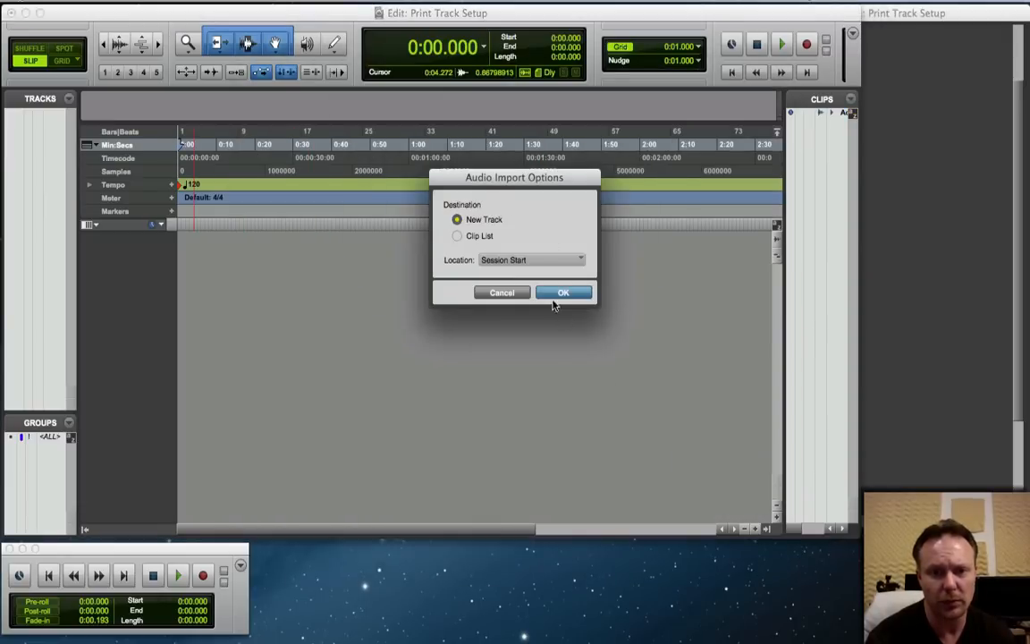
pyautogui.click(563, 293)
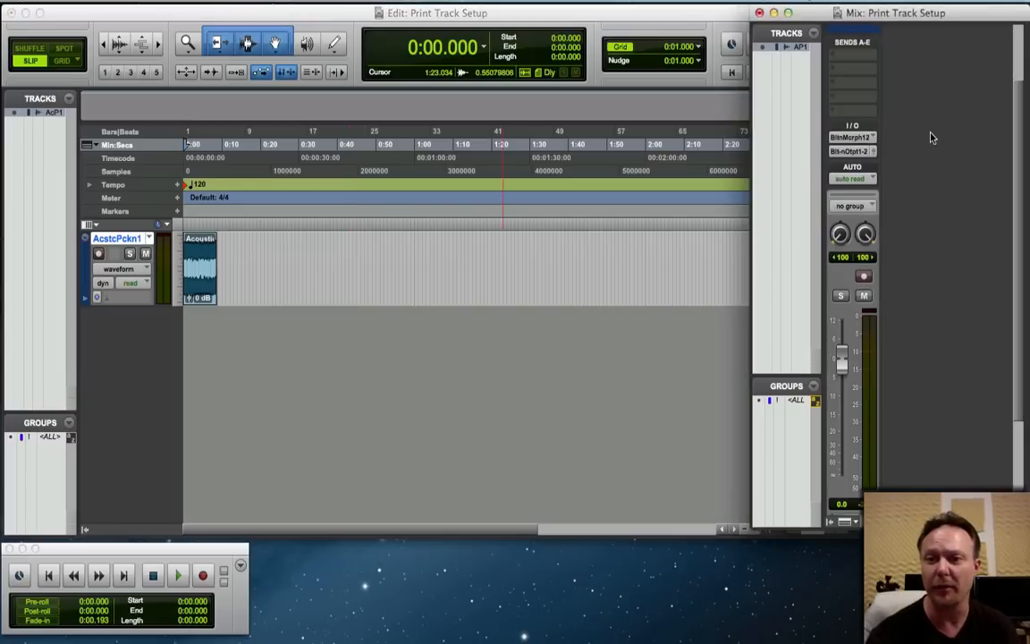
pyautogui.moveTo(874, 164)
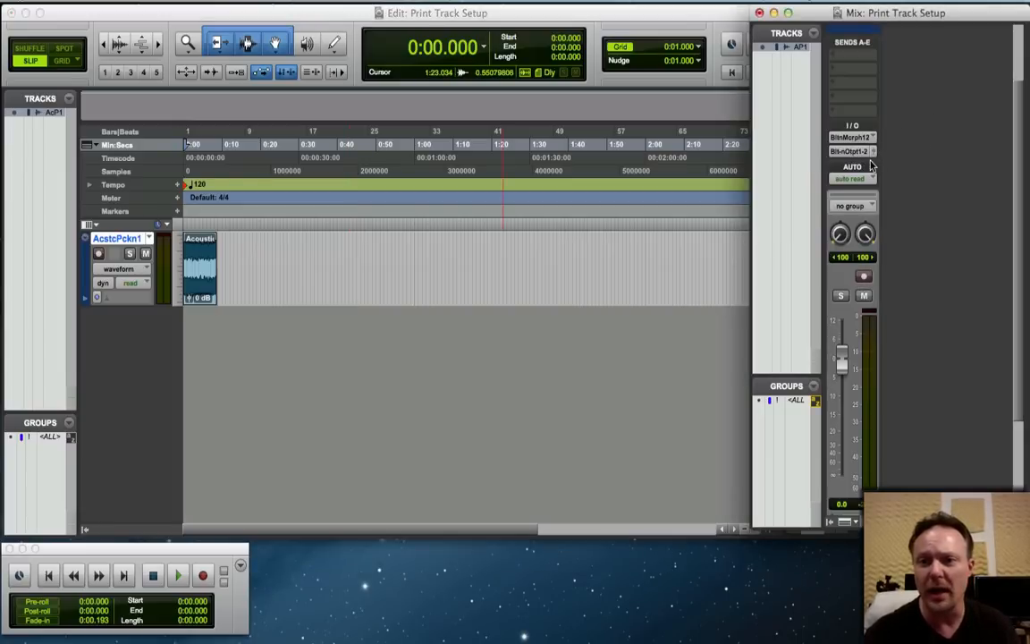
# - Browse the Acoustic Picking track's output destinations to route it to a new aux track
pyautogui.click(851, 151)
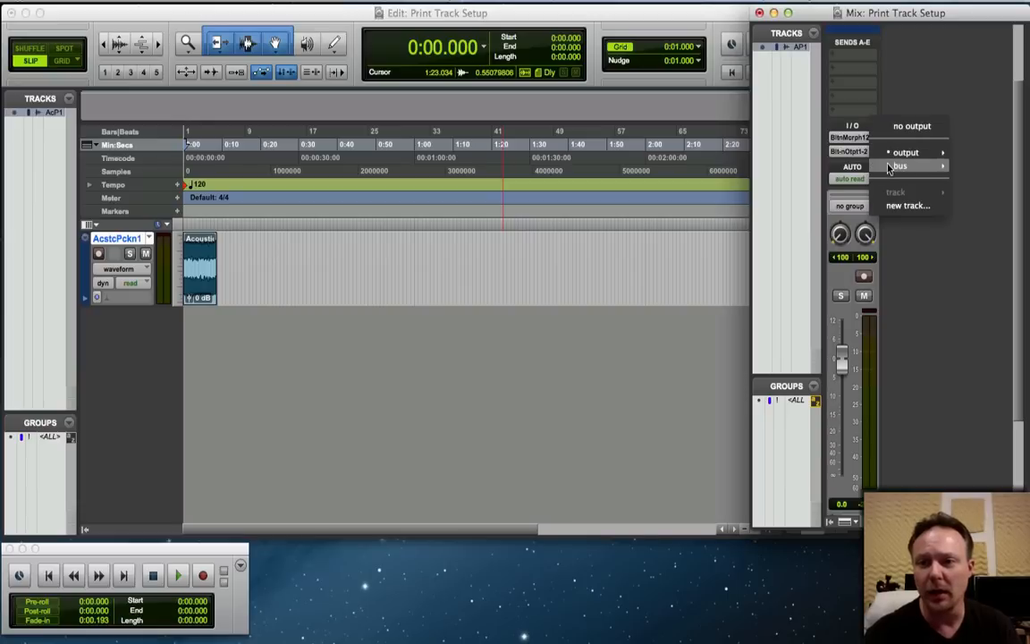
pyautogui.click(911, 150)
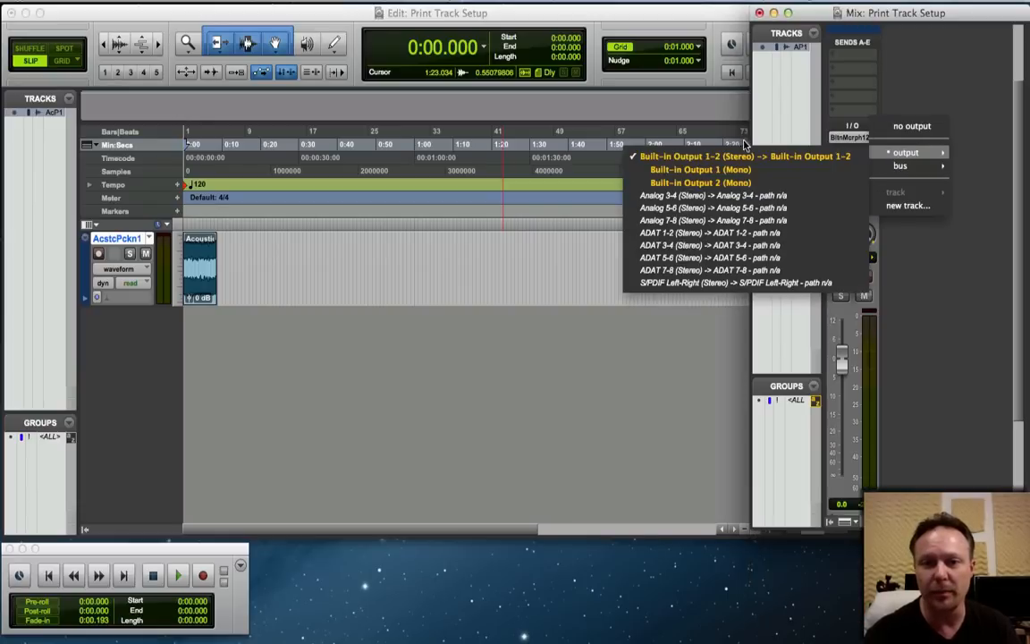
pyautogui.moveTo(790, 161)
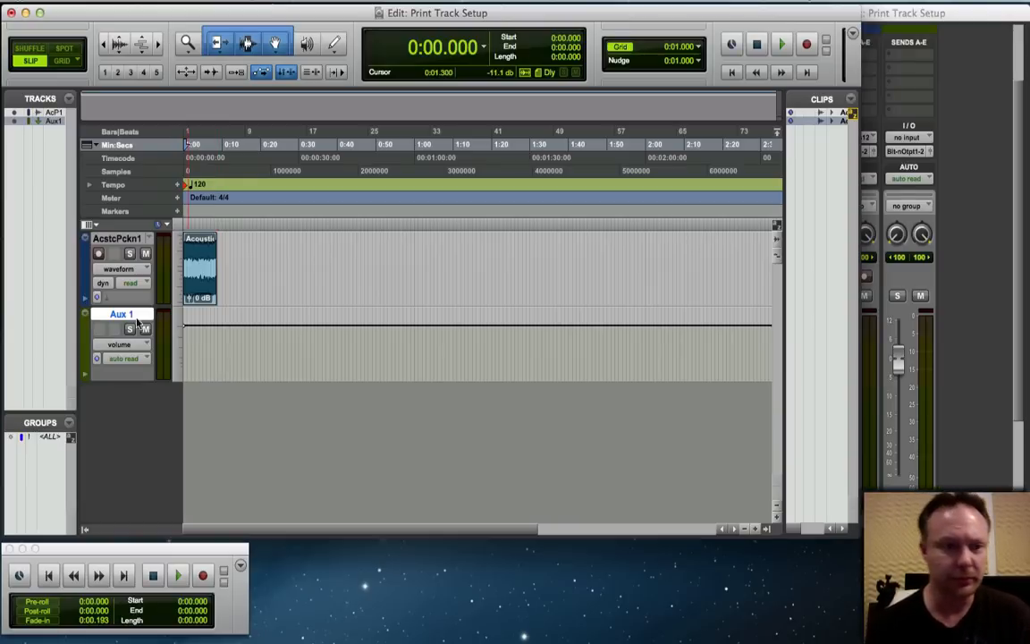
# - Rename the Aux 1 track to PRINT BUS
pyautogui.doubleClick(122, 315)
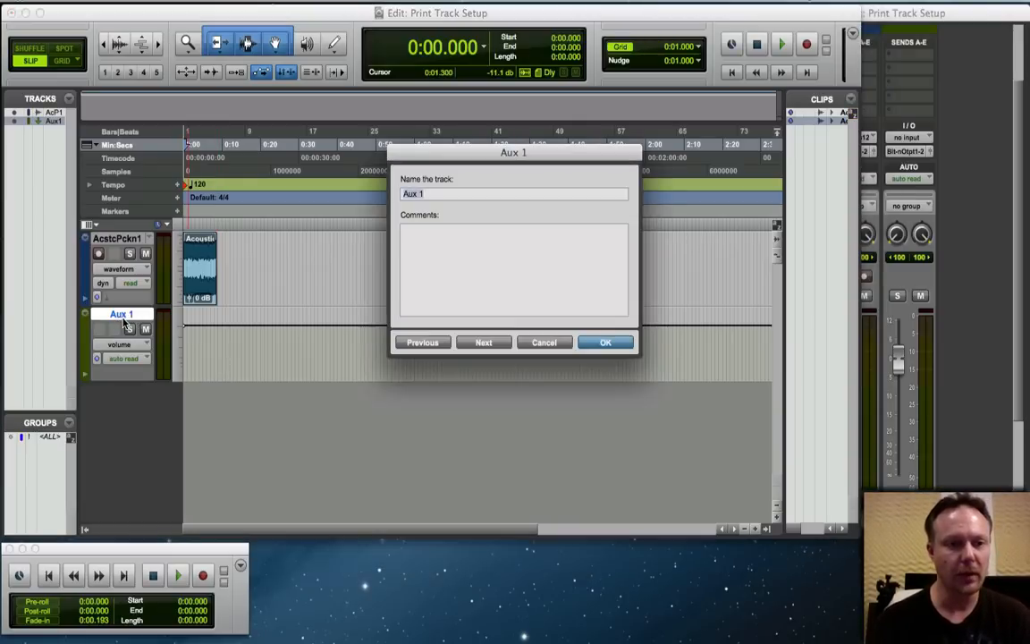
pyautogui.write('PRINT BUS')
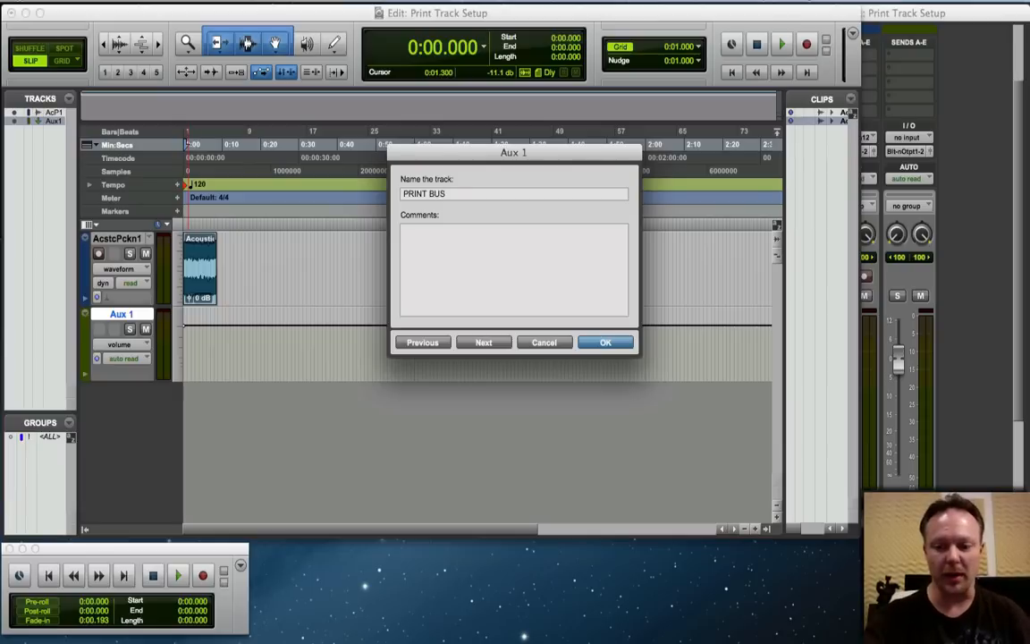
pyautogui.click(604, 344)
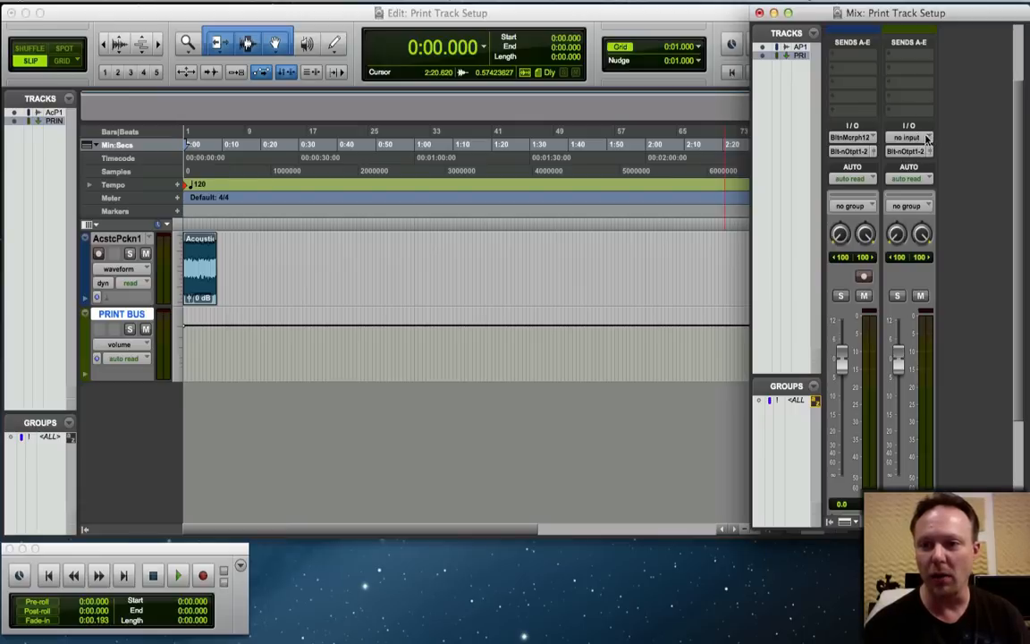
# - Set the PRINT BUS track's input to Bus 1-2 and rename that bus PRINT BUS
pyautogui.click(915, 136)
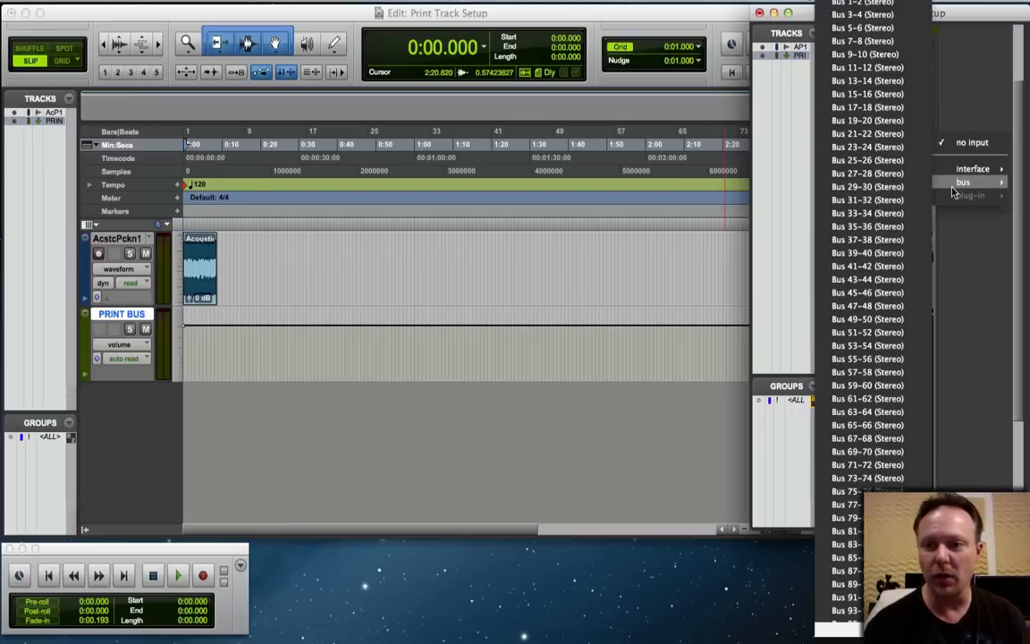
pyautogui.moveTo(867, 122)
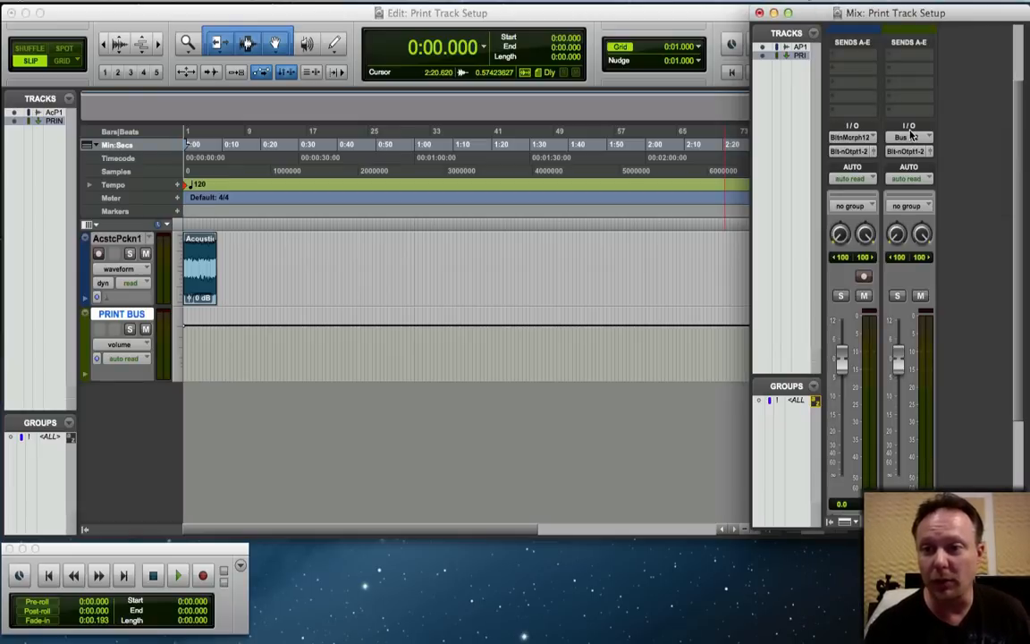
pyautogui.click(908, 136)
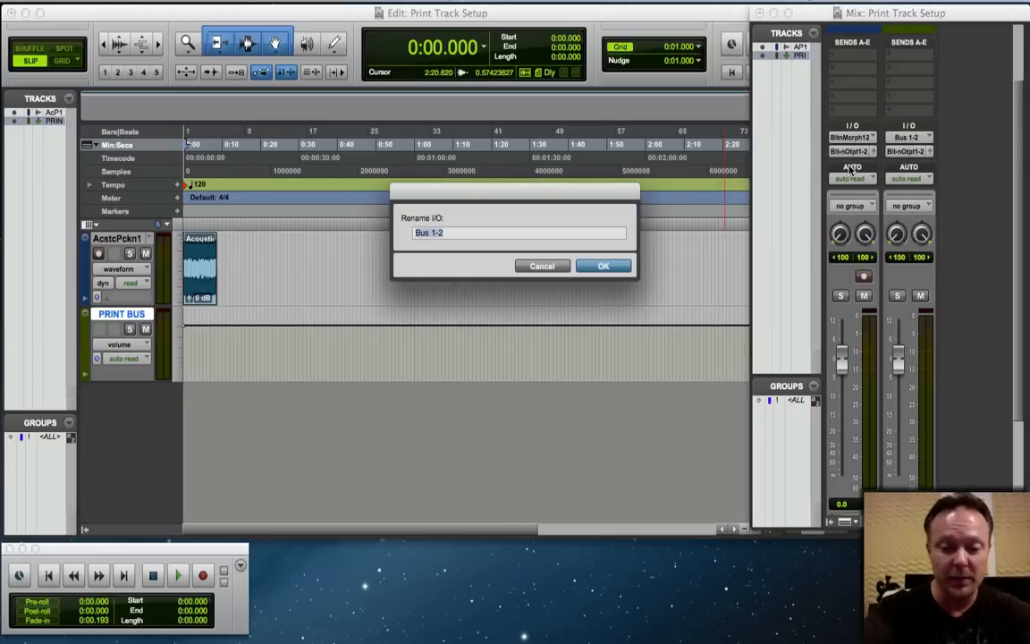
pyautogui.write('PRINT BUS')
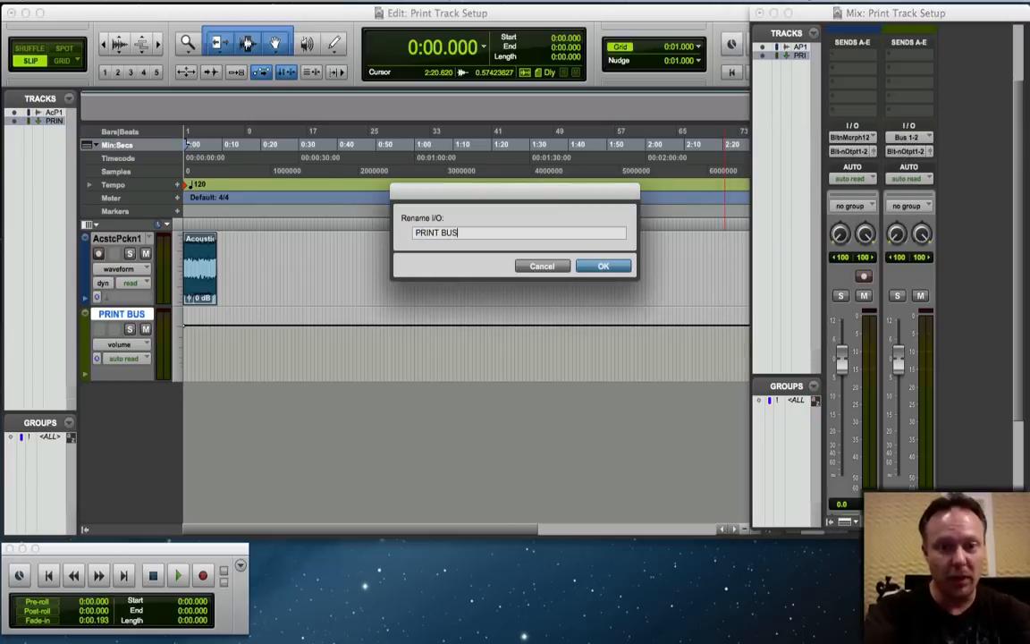
pyautogui.click(604, 264)
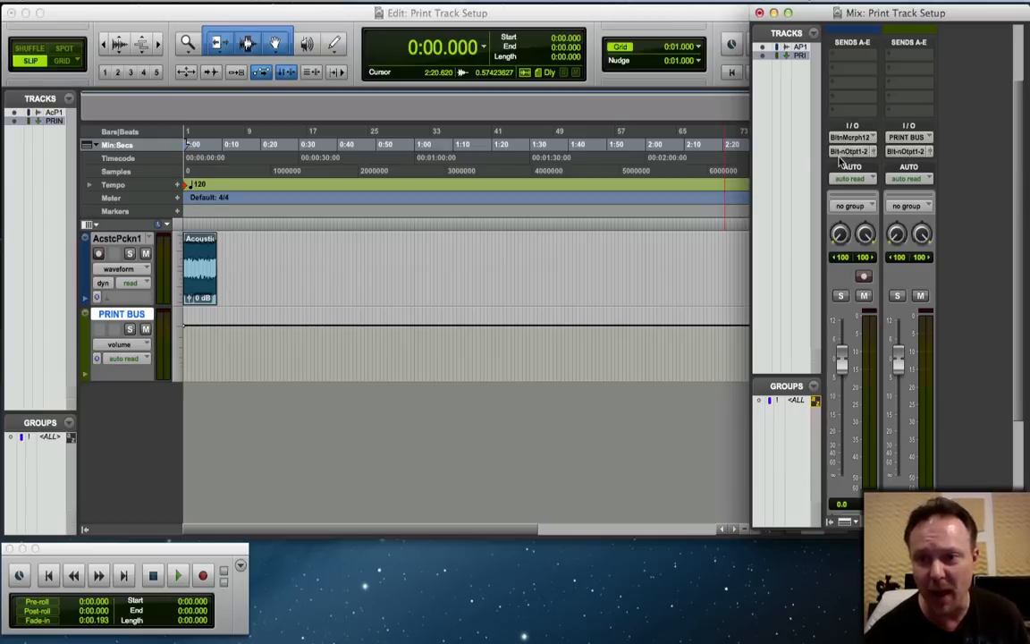
pyautogui.moveTo(804, 361)
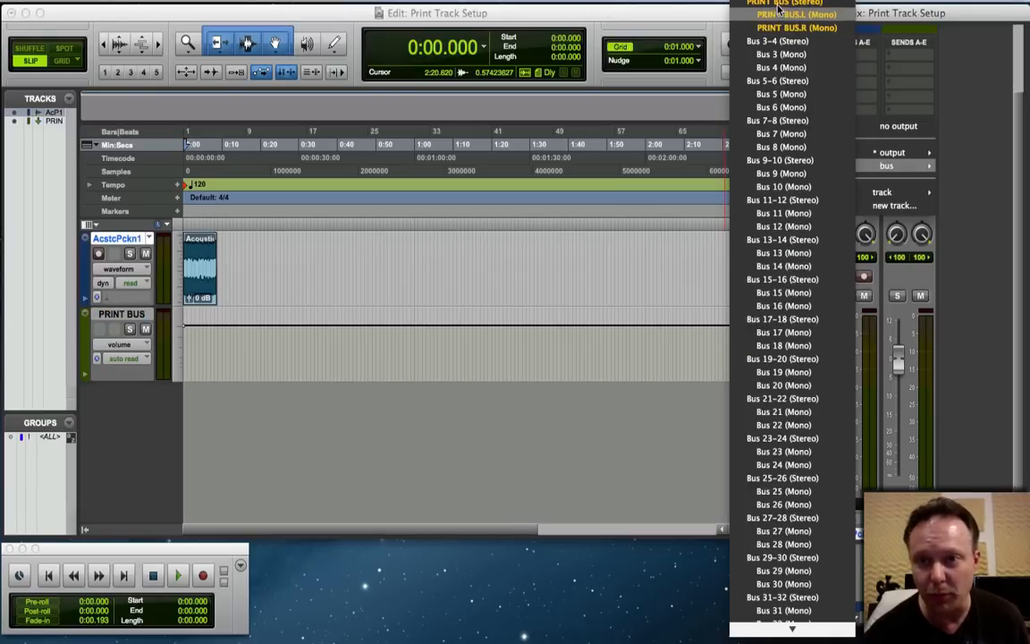
# - Send the Acoustic Picking output to PRINT BUS and pick an output destination for PRINT BUS
pyautogui.click(785, 3)
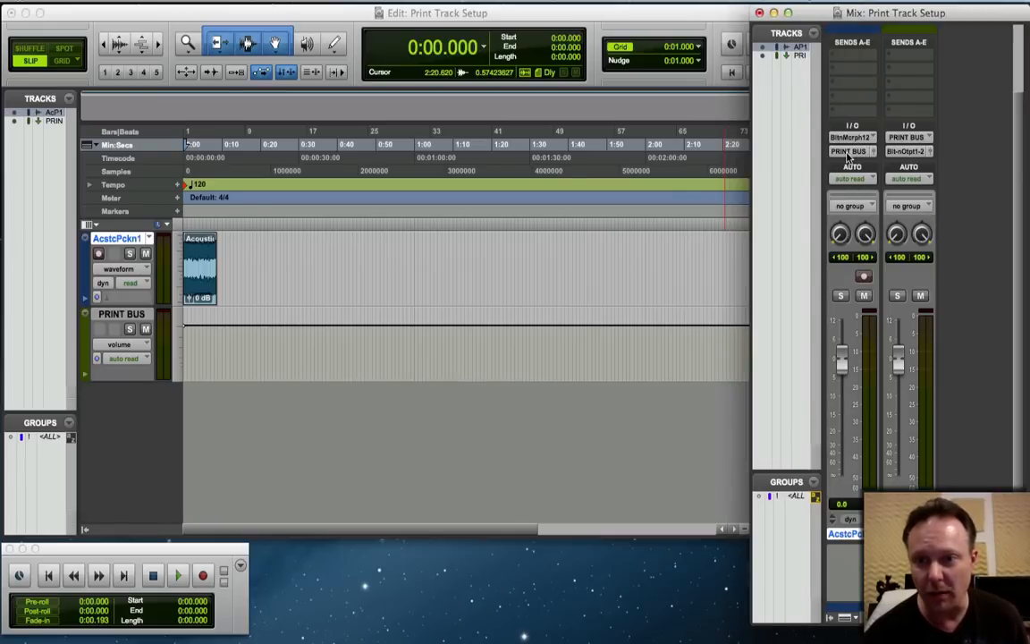
pyautogui.moveTo(916, 166)
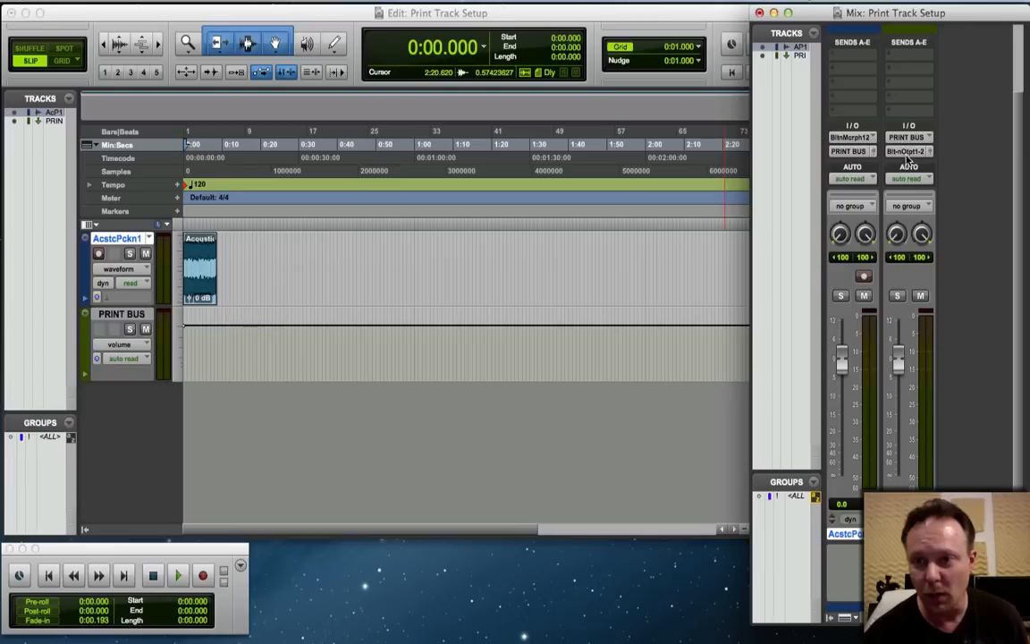
pyautogui.click(908, 150)
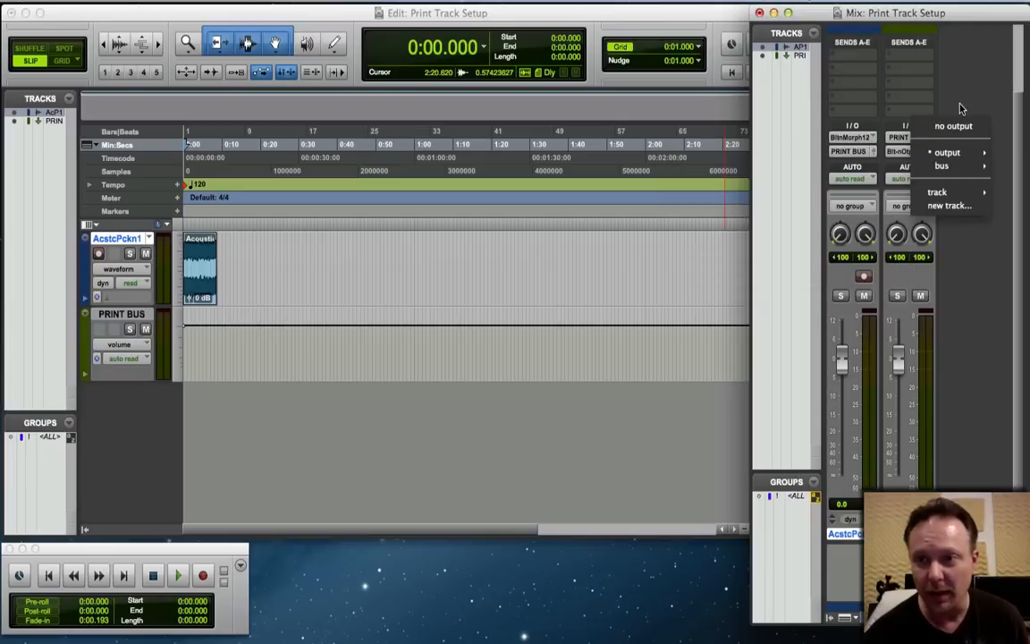
pyautogui.click(948, 152)
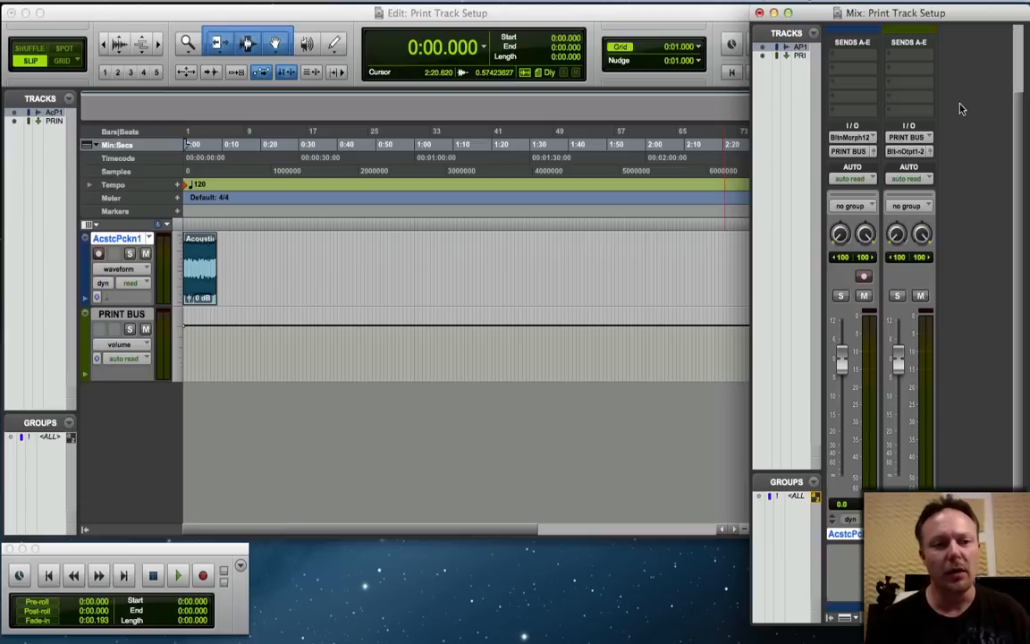
pyautogui.moveTo(937, 109)
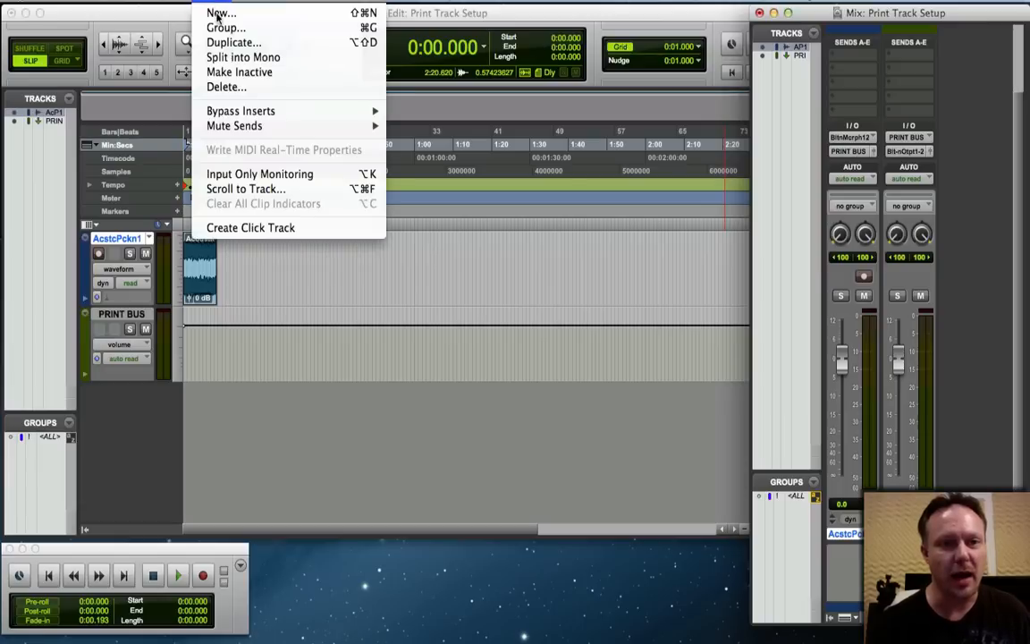
# - Create a new stereo audio track via Track > New
pyautogui.click(219, 12)
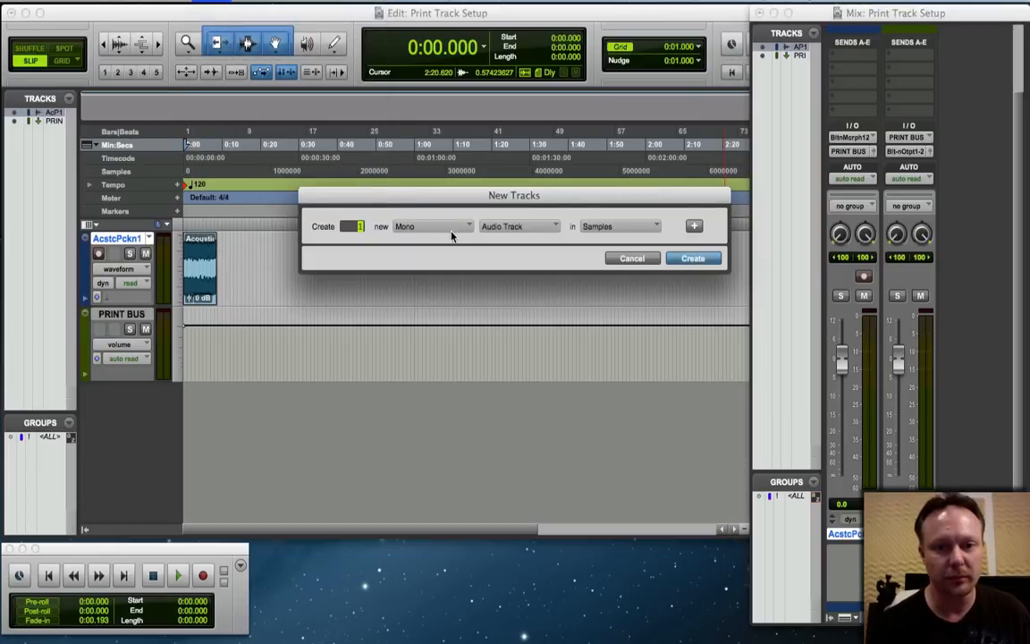
pyautogui.click(429, 226)
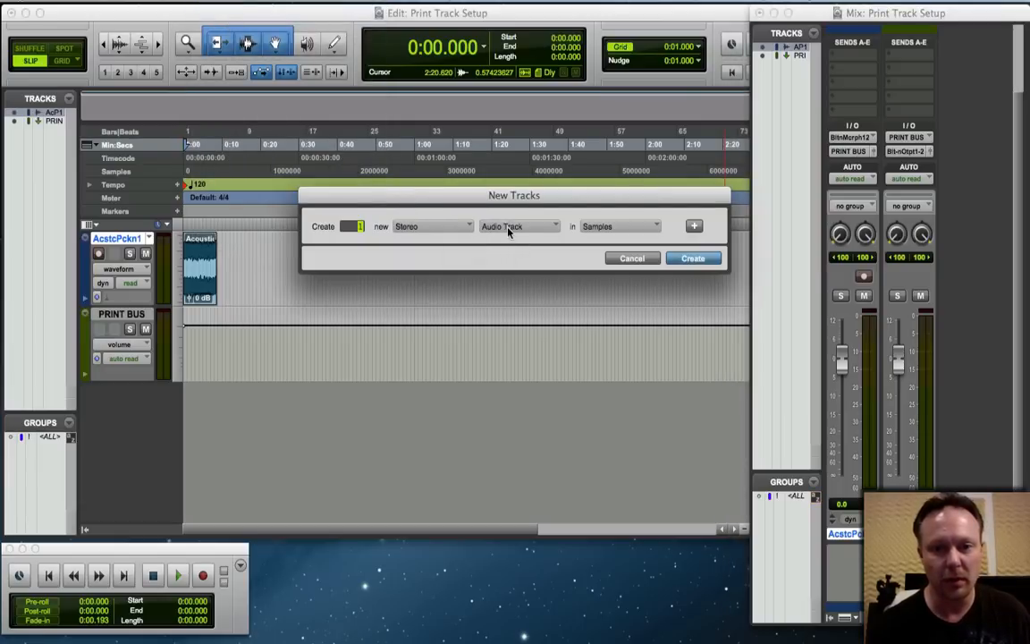
pyautogui.click(692, 258)
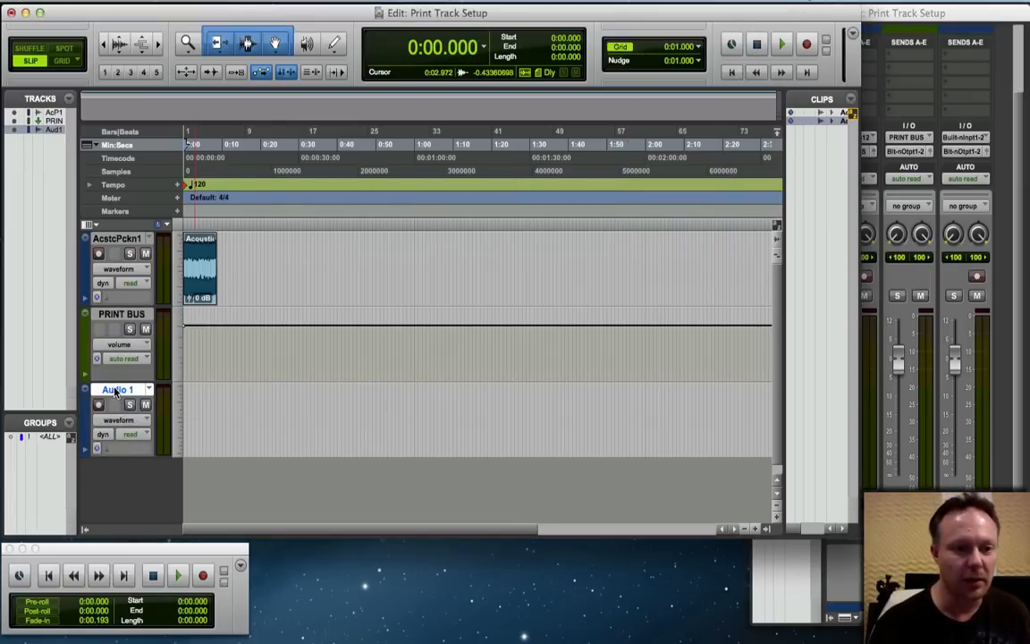
# - Rename the new stereo audio track to PRINT TRACK
pyautogui.doubleClick(118, 390)
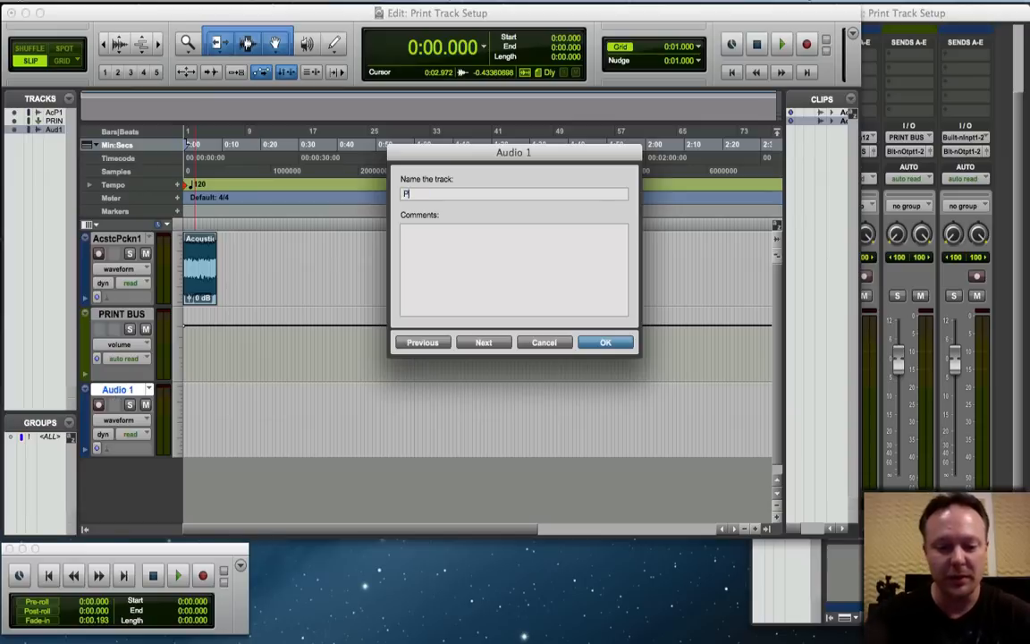
pyautogui.write('PRINT TRAC')
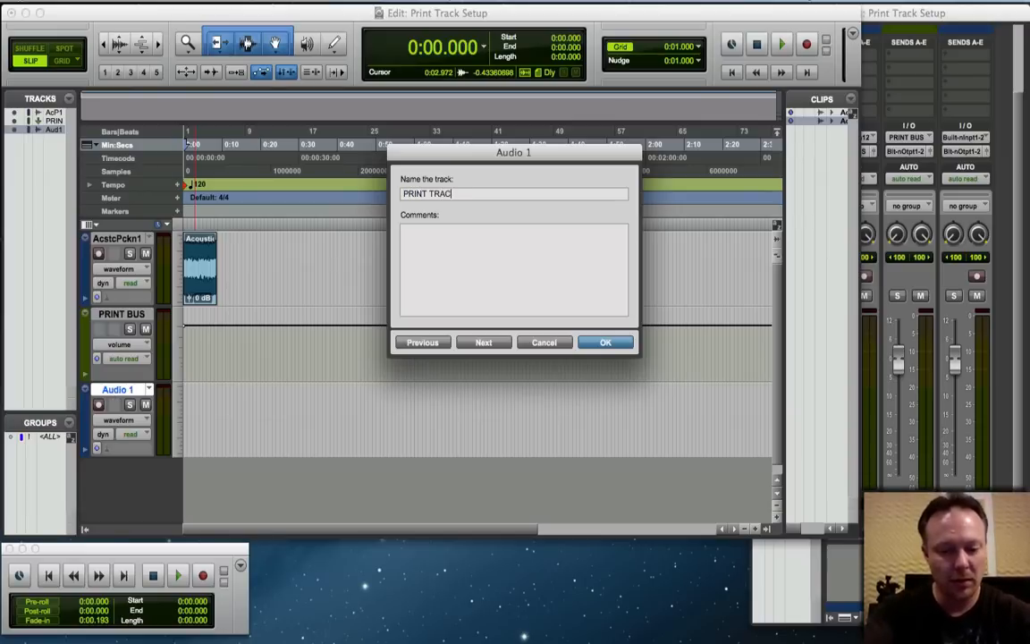
pyautogui.click(604, 342)
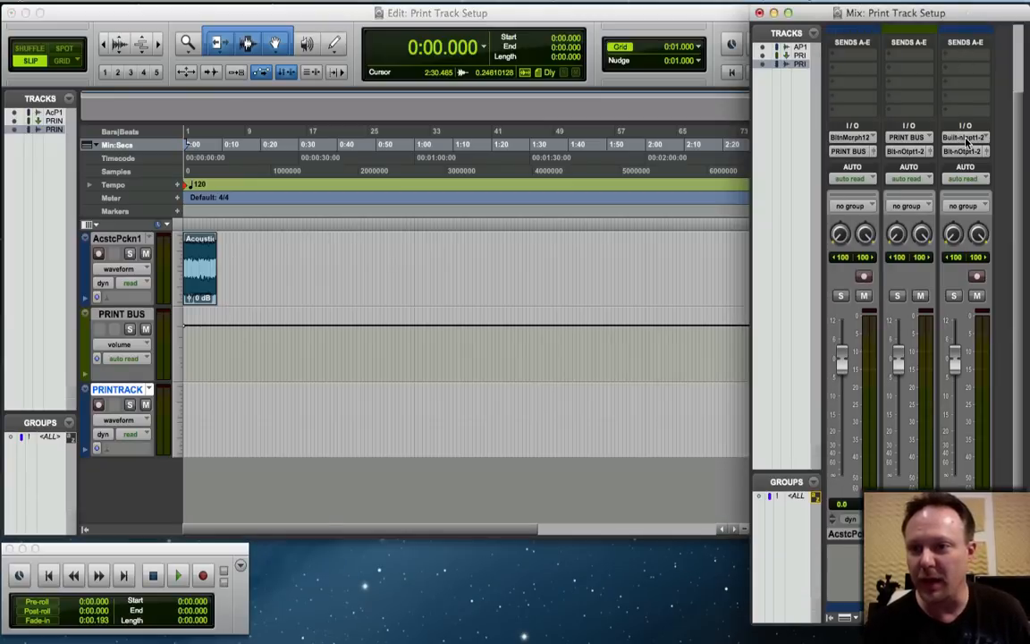
# - Set PRINTTRACK's input to Bus 3-4 and rename that bus PRINT TRACK
pyautogui.click(965, 140)
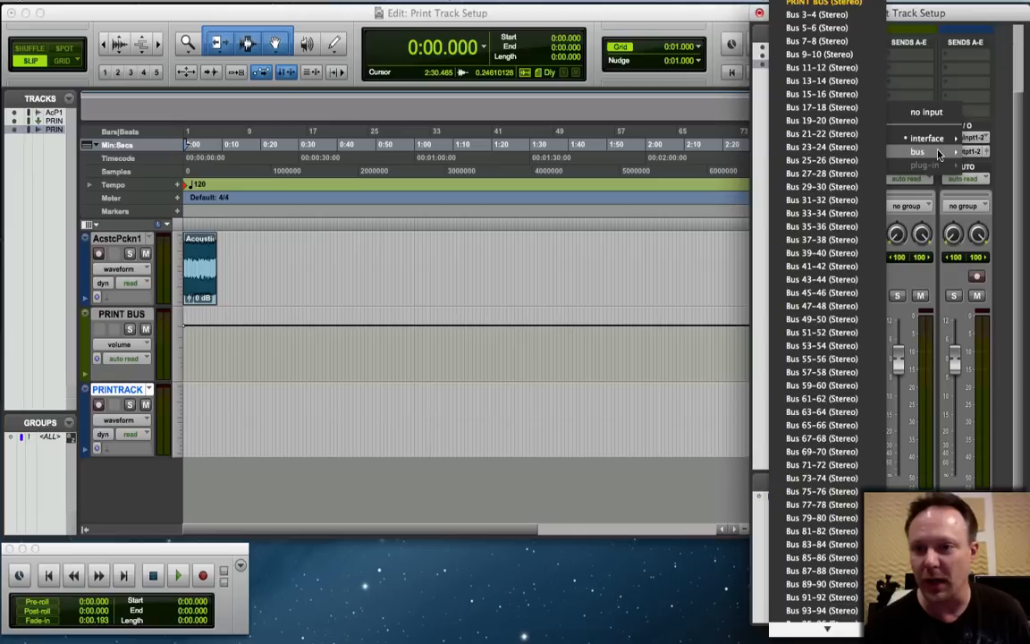
pyautogui.moveTo(821, 67)
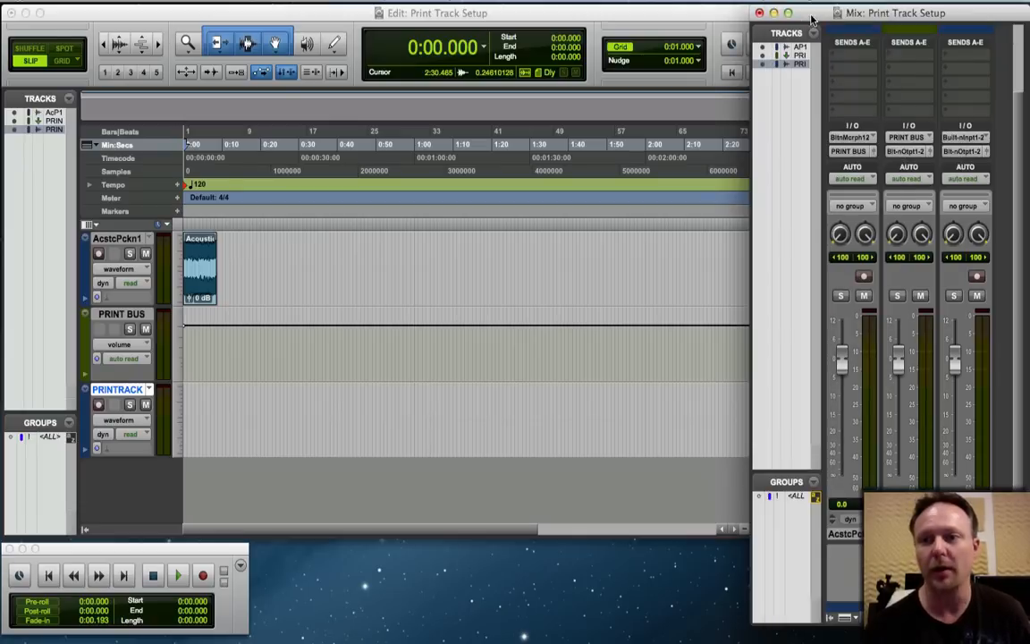
pyautogui.click(967, 137)
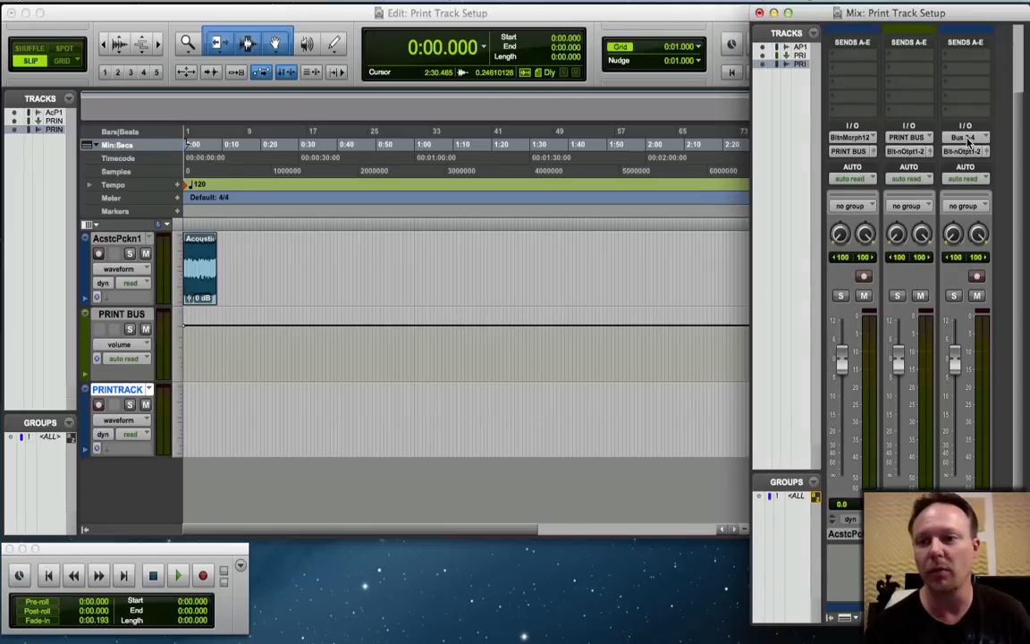
pyautogui.click(965, 136)
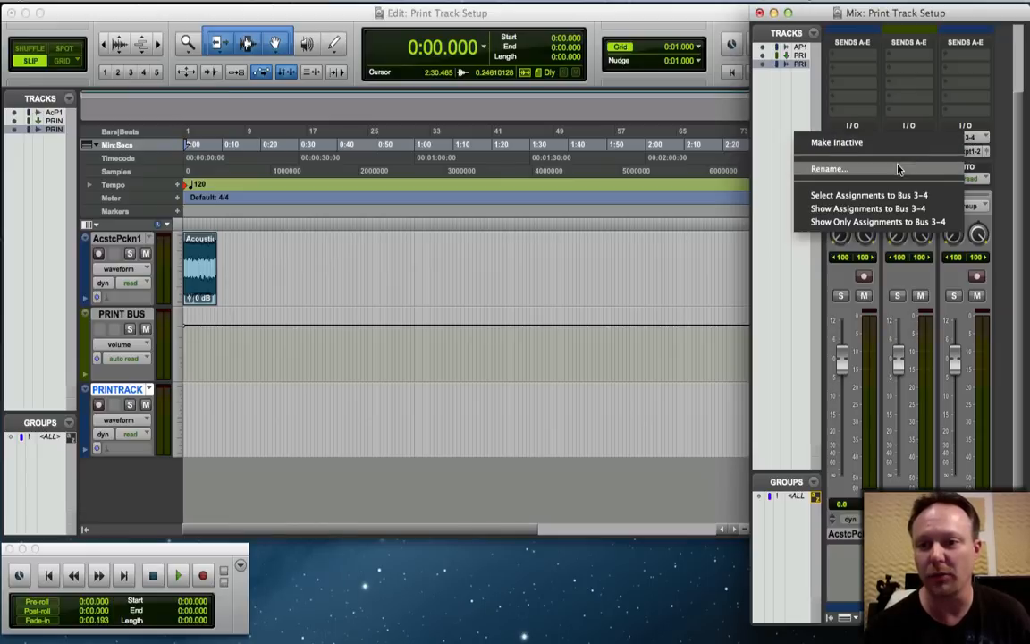
pyautogui.click(830, 168)
pyautogui.write('PRINT TRACK')
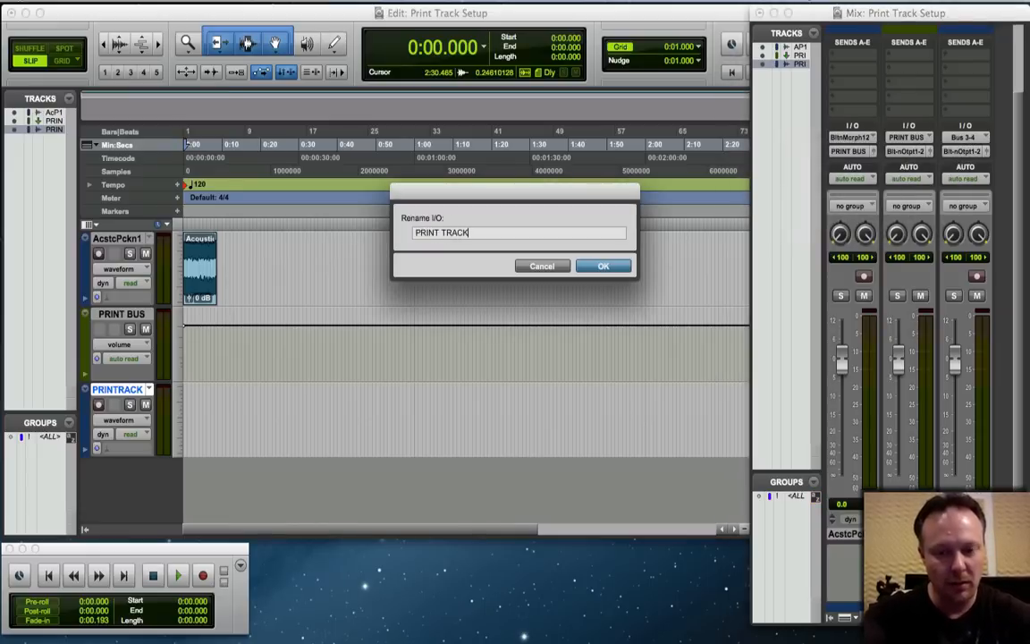
pyautogui.click(604, 265)
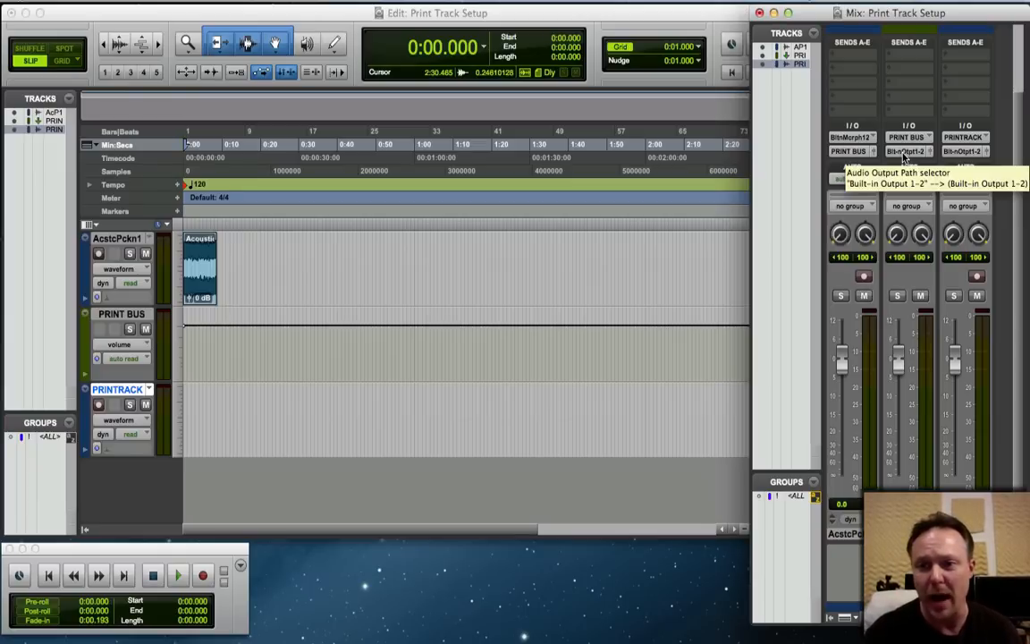
# - Route the PRINT BUS aux's output to the PRINT TRACK (Stereo) bus
pyautogui.click(912, 151)
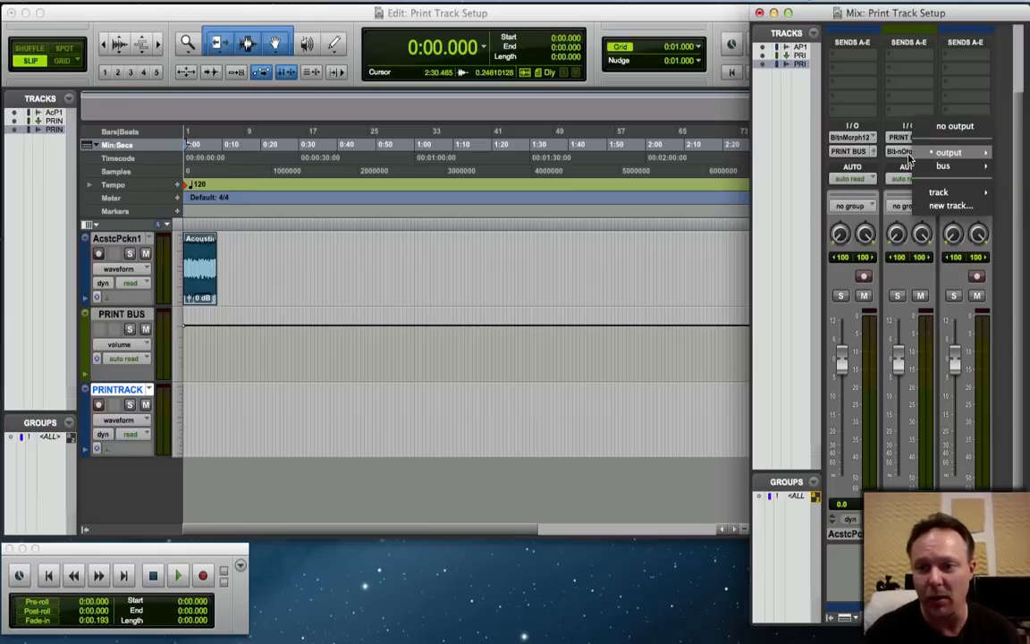
pyautogui.click(951, 165)
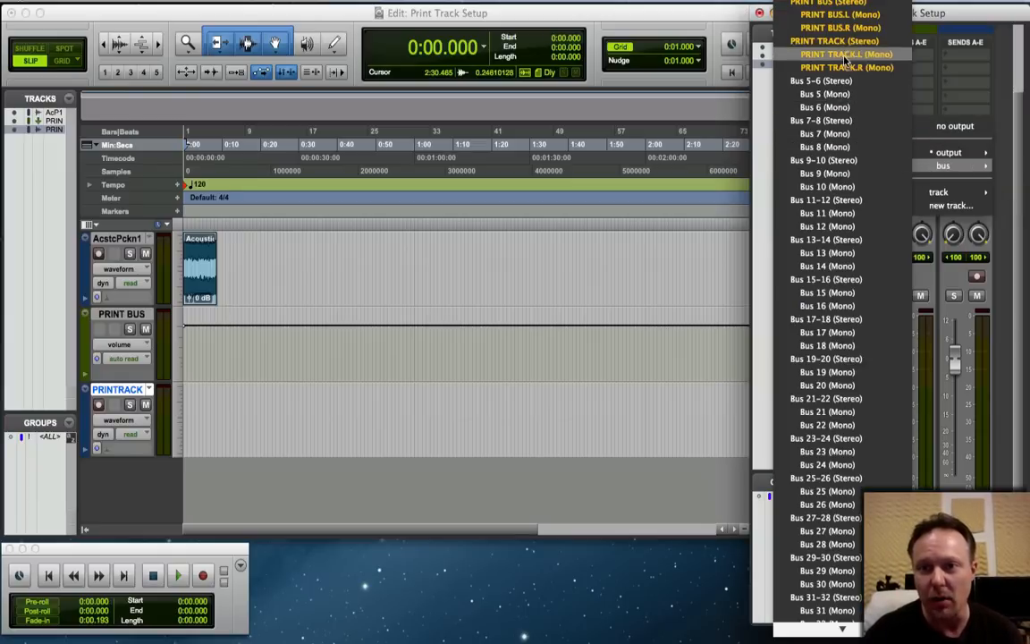
pyautogui.click(830, 54)
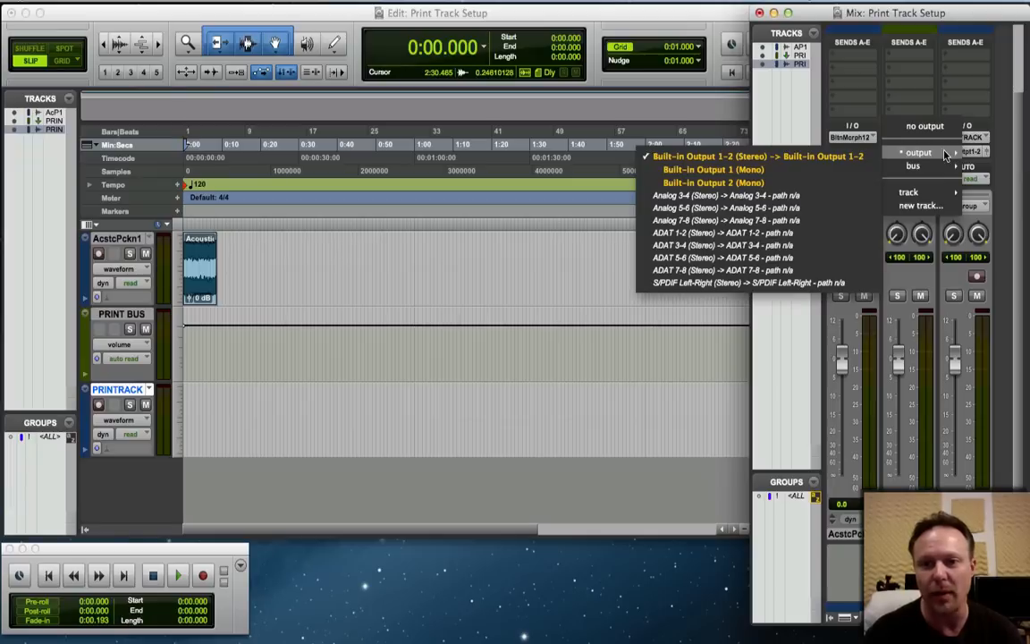
pyautogui.moveTo(700, 469)
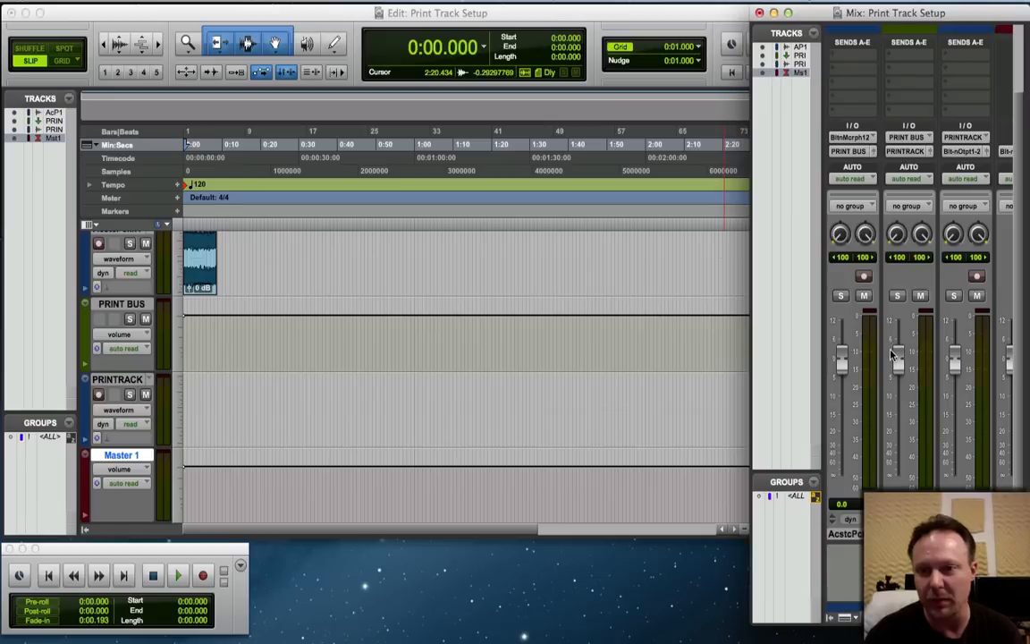
pyautogui.moveTo(858, 101)
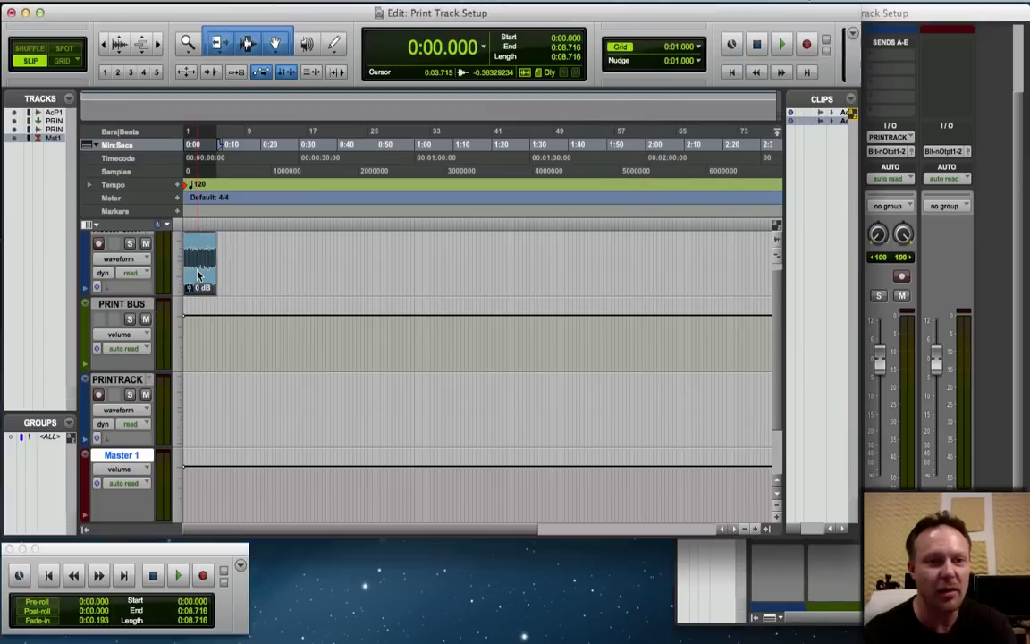
pyautogui.click(778, 43)
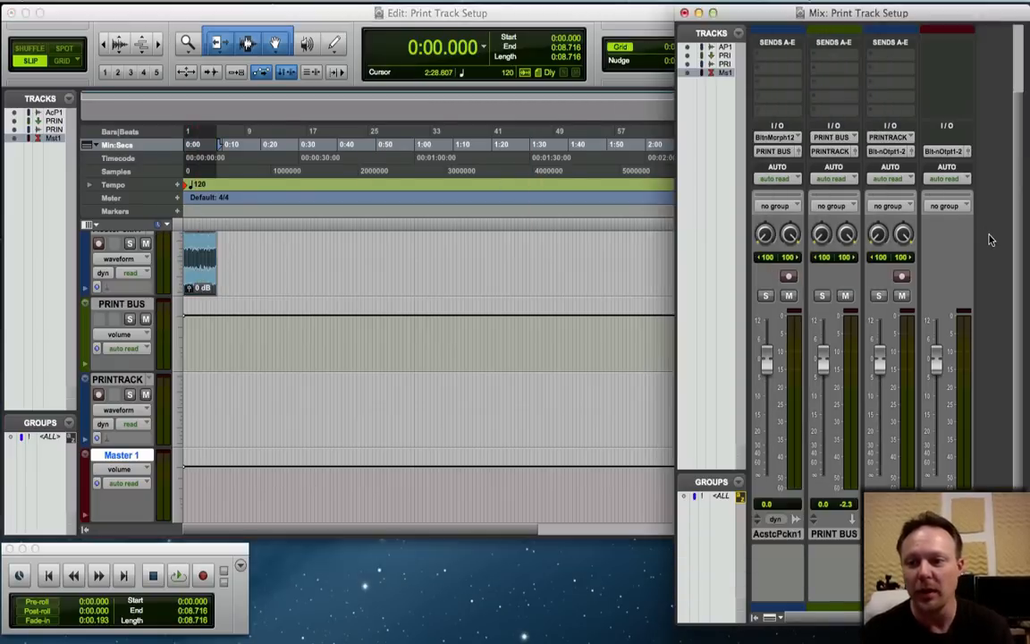
pyautogui.moveTo(913, 268)
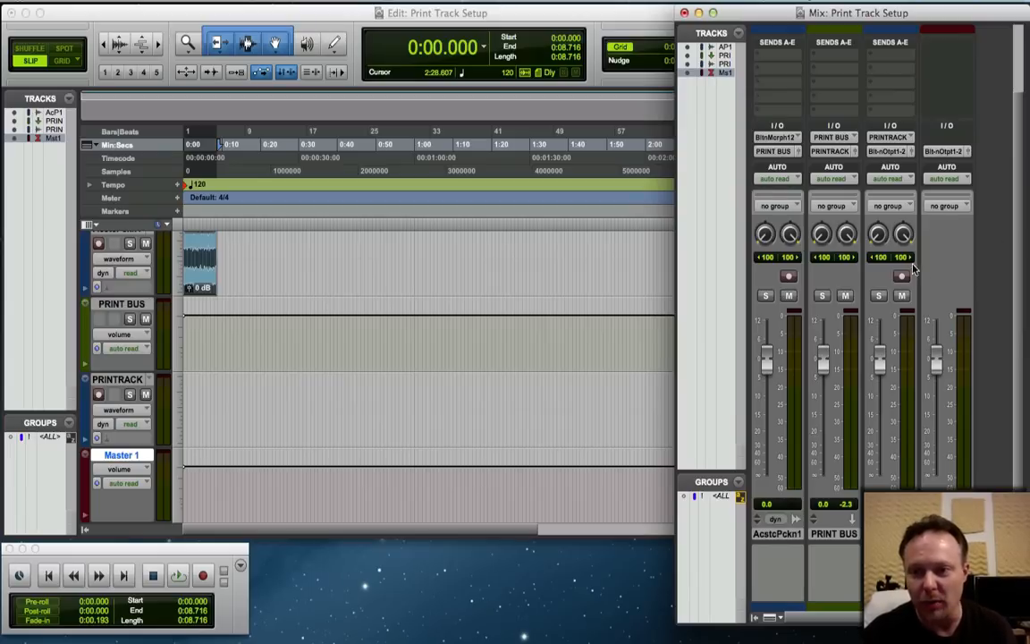
pyautogui.moveTo(901, 284)
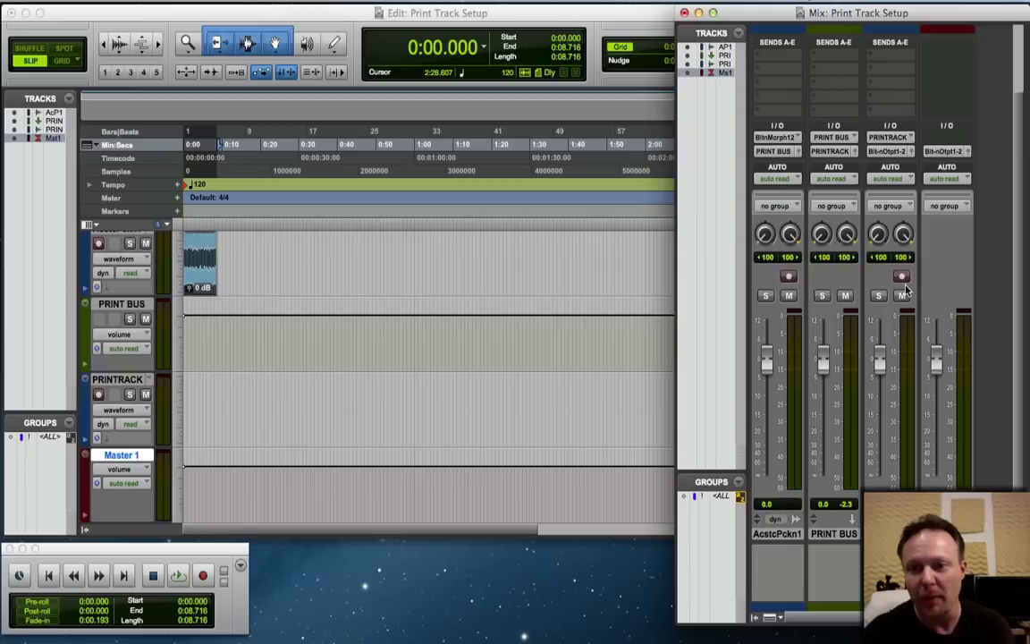
pyautogui.click(898, 276)
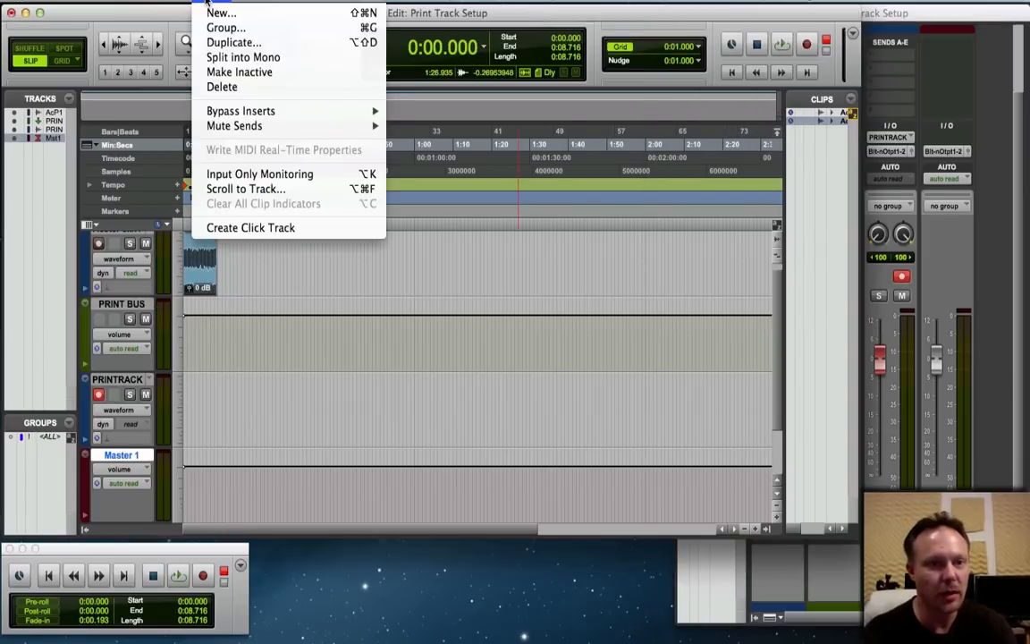
pyautogui.moveTo(250, 56)
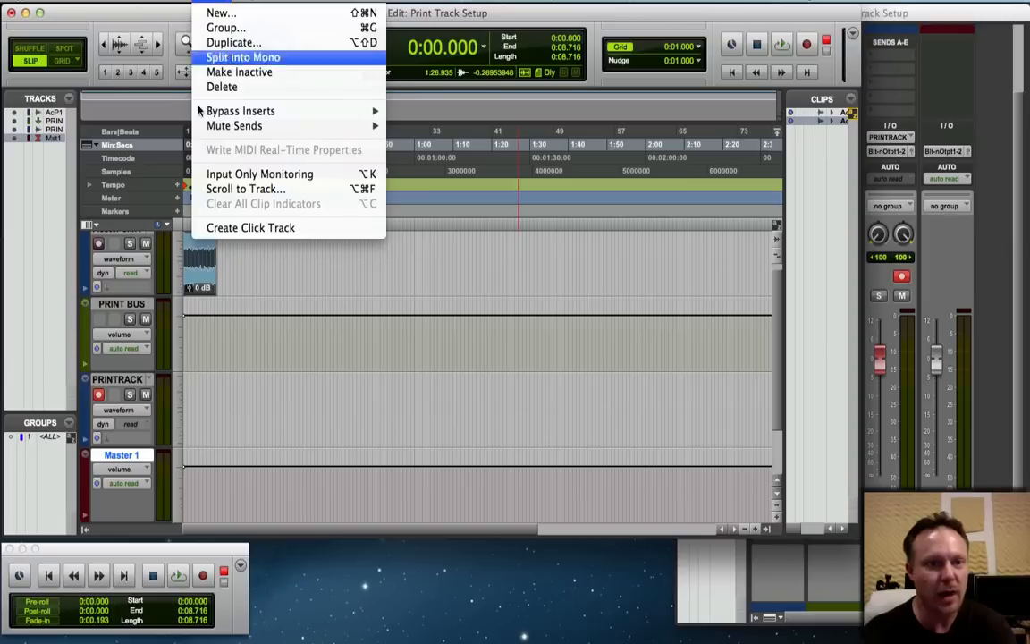
pyautogui.moveTo(259, 174)
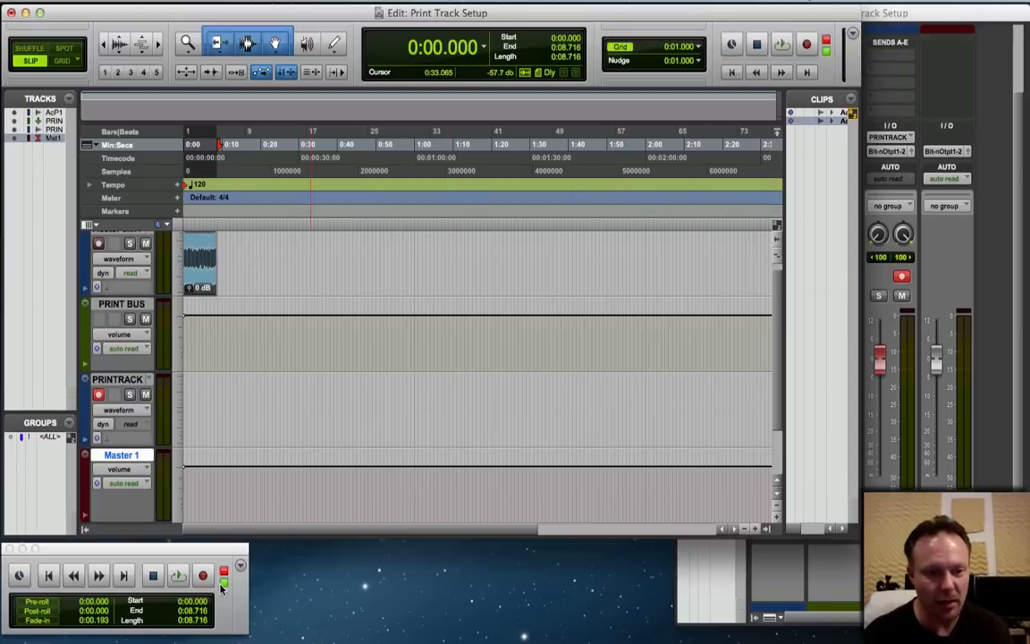
pyautogui.click(218, 583)
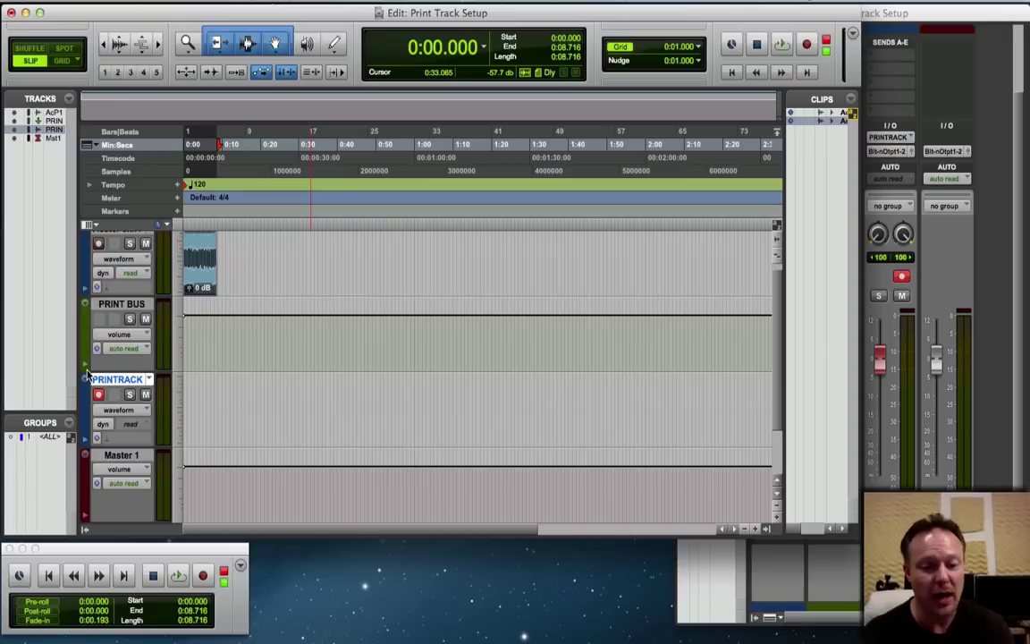
pyautogui.click(179, 572)
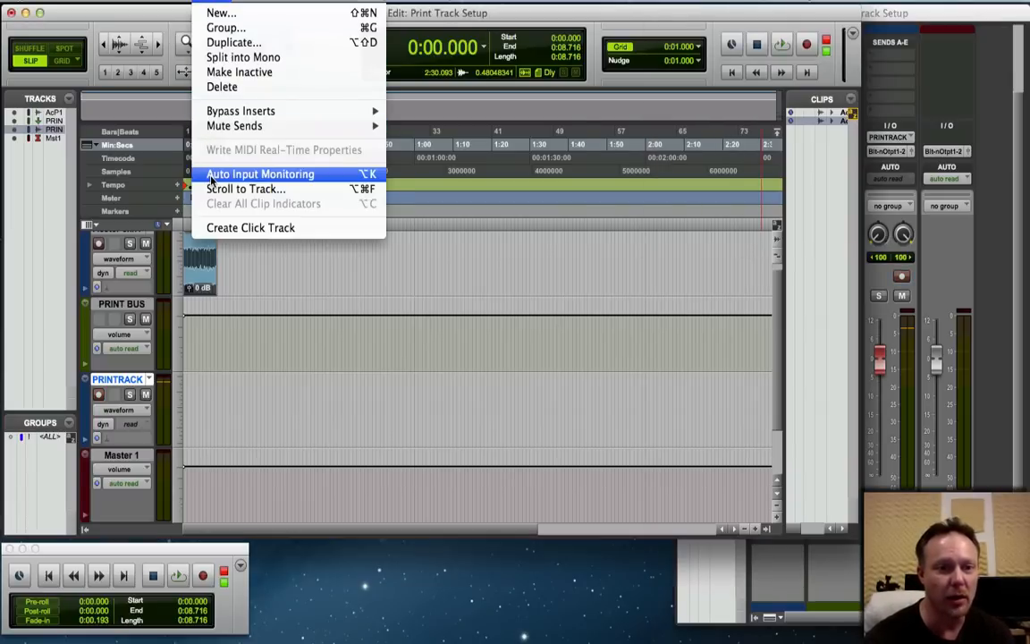
# - Switch the session to Auto Input Monitoring from the Track menu
pyautogui.click(261, 173)
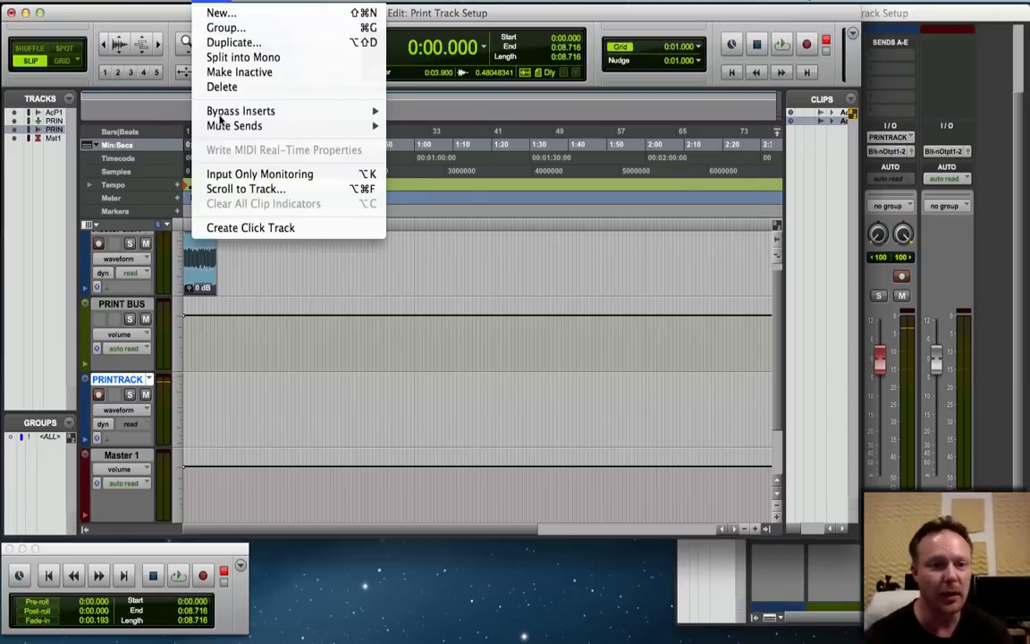
pyautogui.moveTo(261, 173)
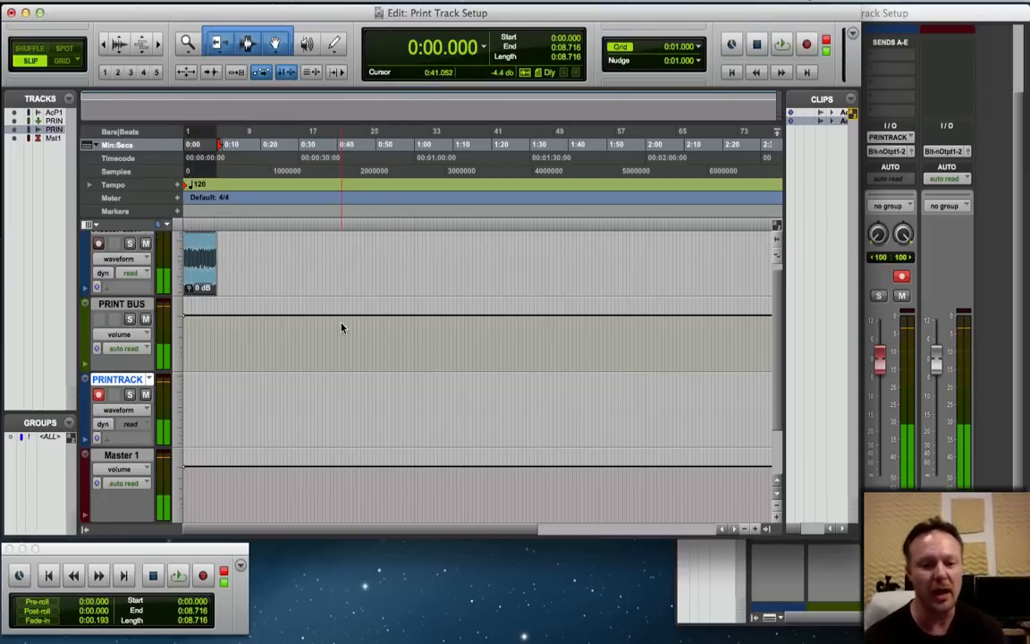
# - Record-enable the transport and record the print onto PRINTTRACK as PRINT TRACK_01
pyautogui.click(801, 43)
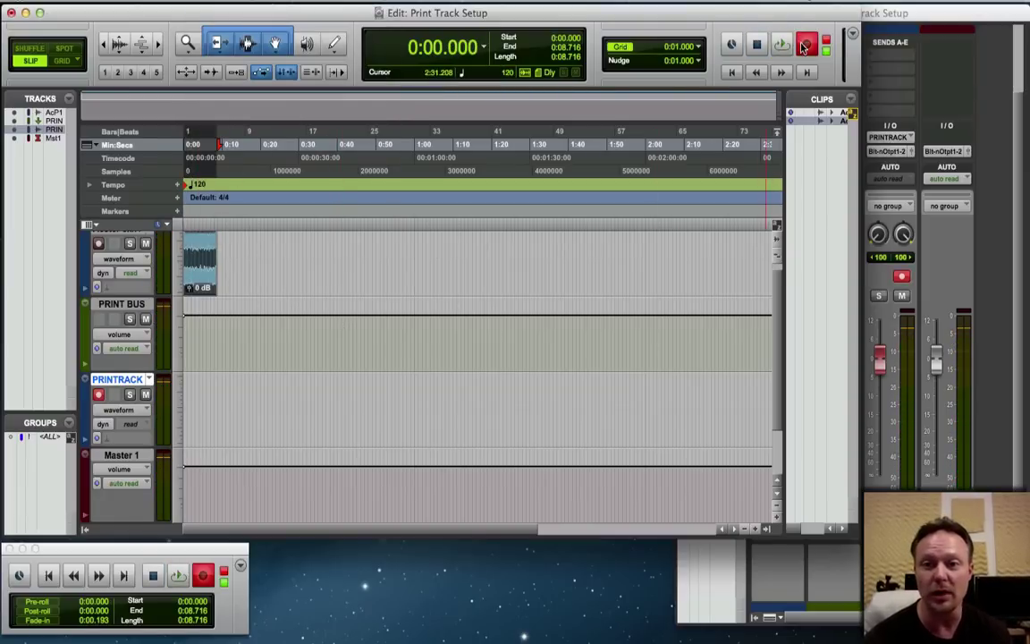
pyautogui.click(803, 45)
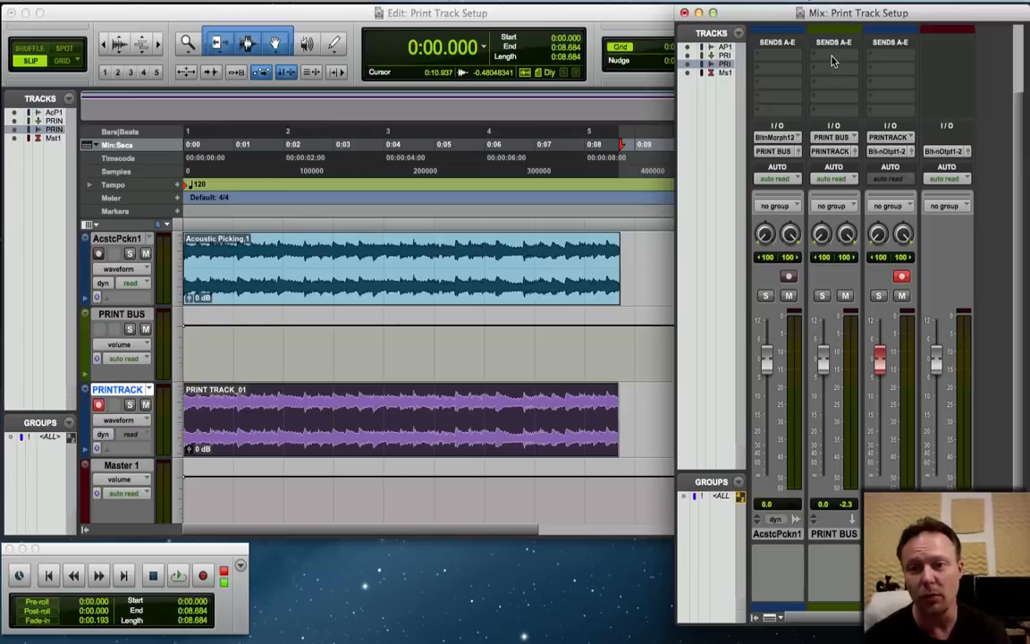
# - Add Dyn3 Compressor/Limiter, EQ3 7-Band and the stereo Maxim limiter to the PRINT BUS inserts
pyautogui.click(833, 61)
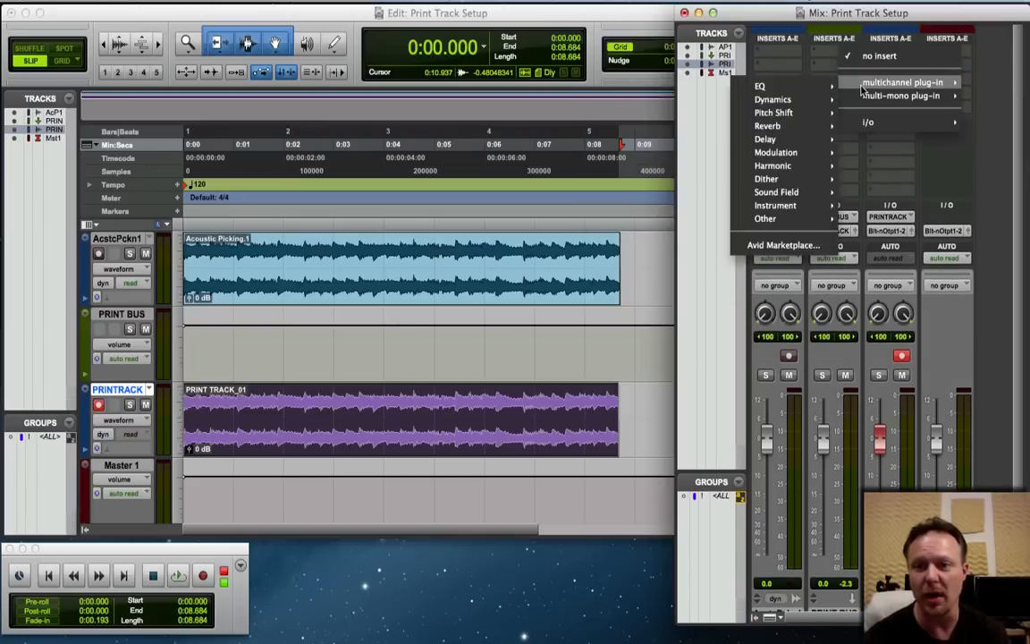
pyautogui.moveTo(773, 110)
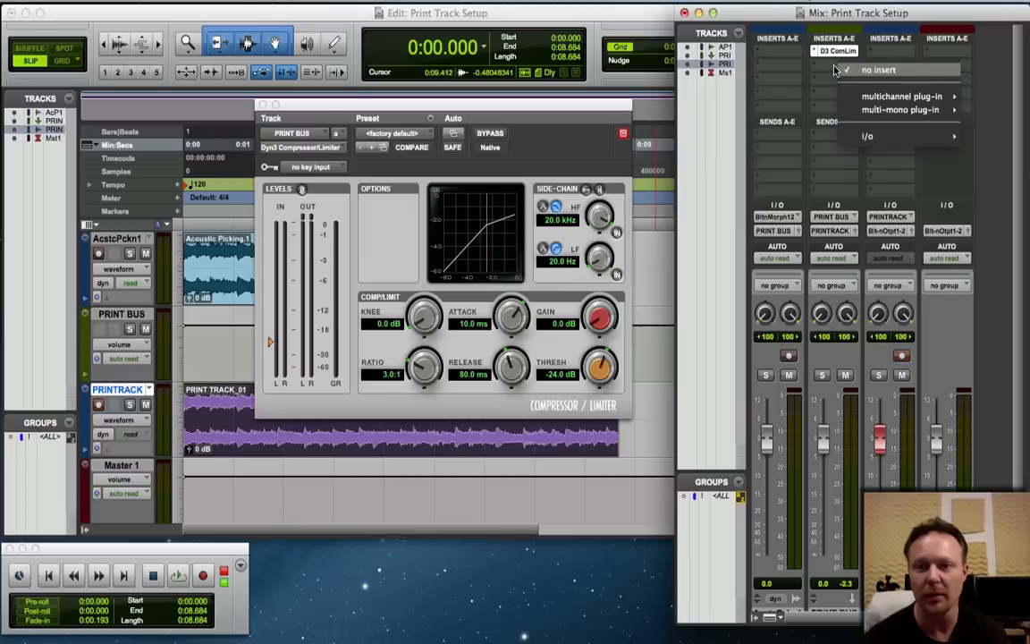
pyautogui.moveTo(917, 93)
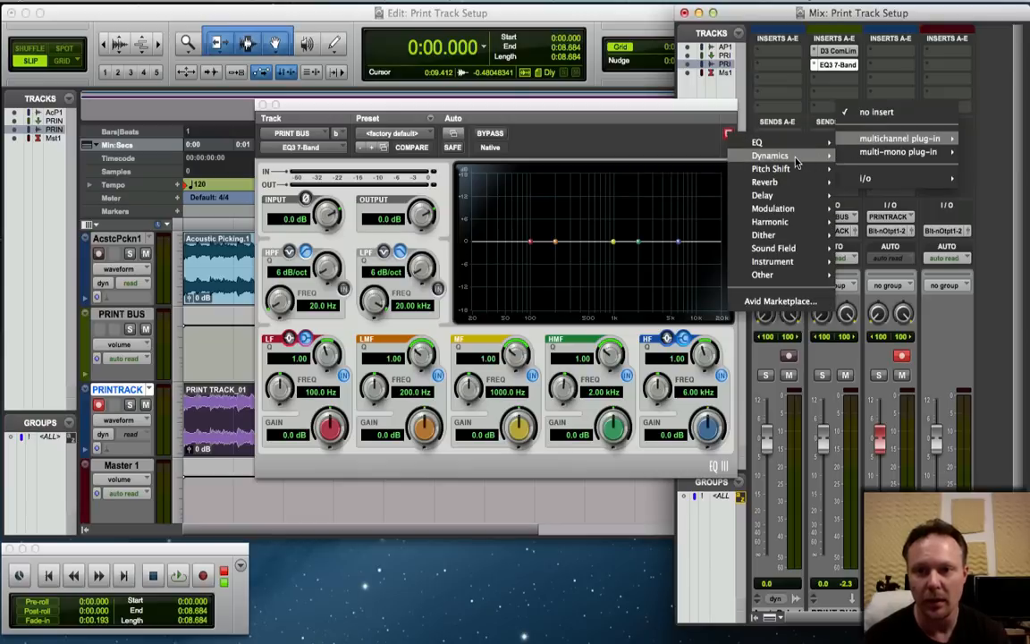
pyautogui.click(772, 154)
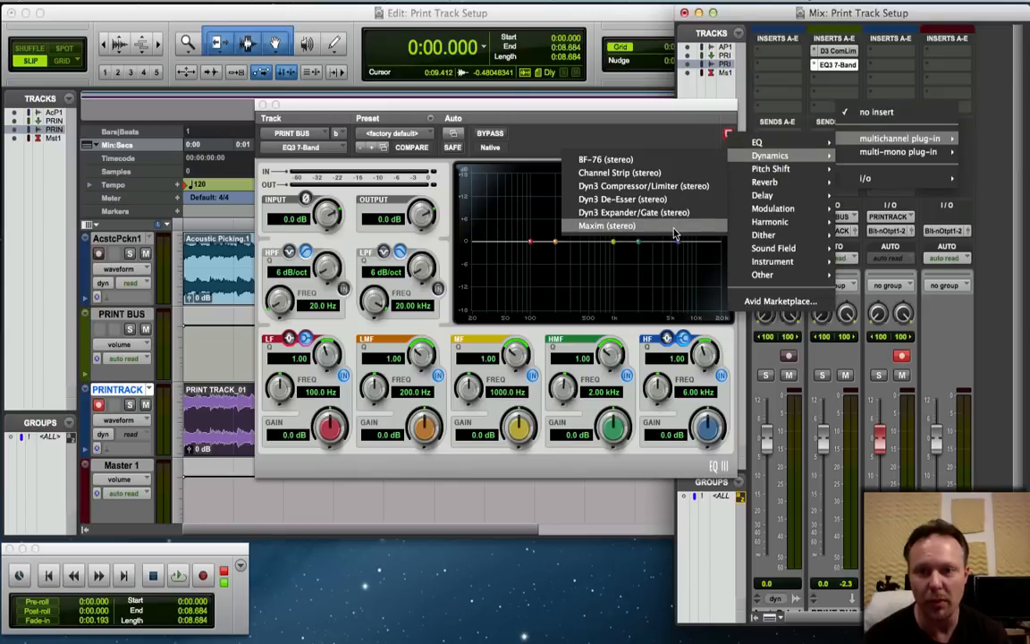
pyautogui.click(602, 225)
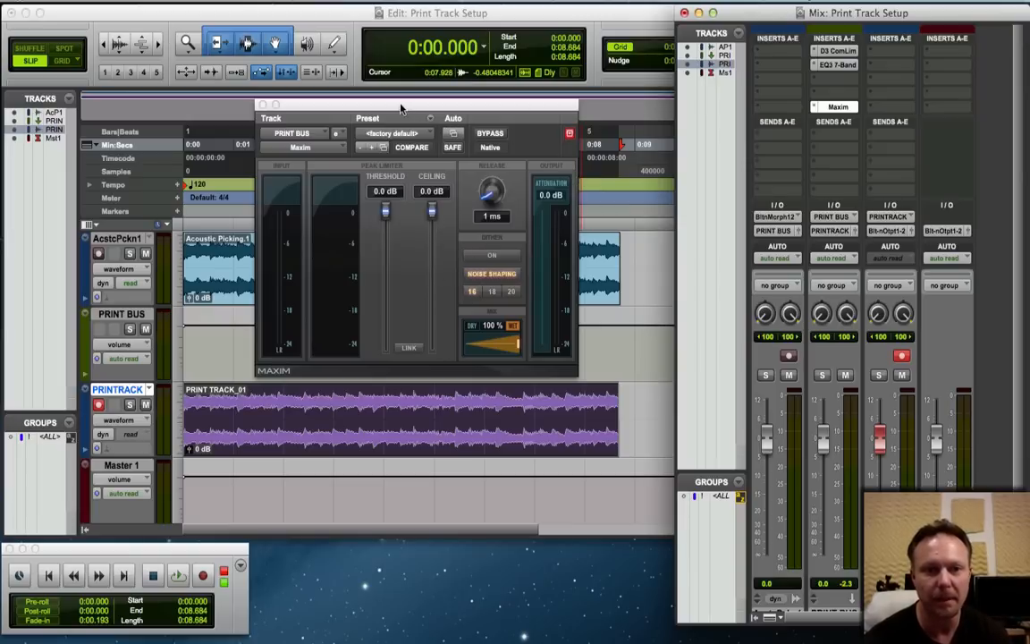
# - Set Maxim's ceiling to -0.3 dB and lower its threshold to about -3.2 dB while listening
pyautogui.moveTo(433, 210); pyautogui.dragTo(429, 218)
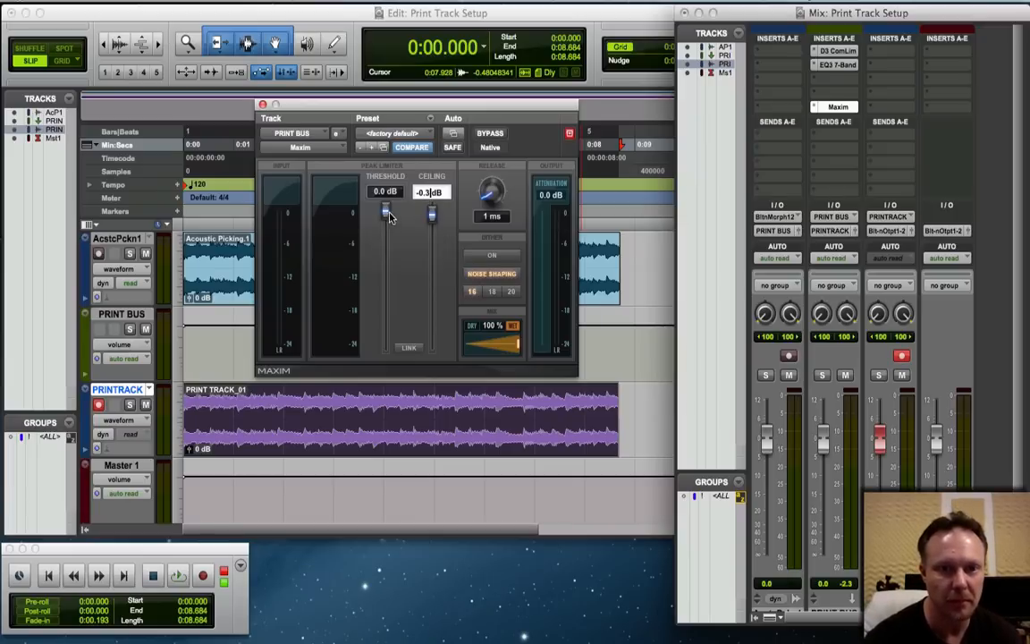
pyautogui.moveTo(386, 217); pyautogui.dragTo(384, 231)
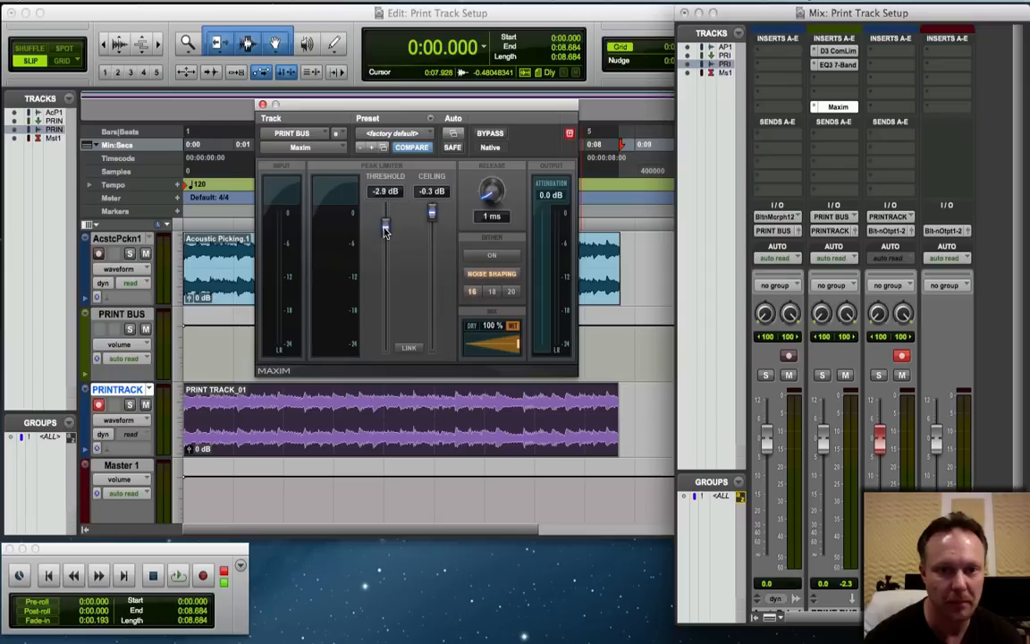
pyautogui.click(180, 572)
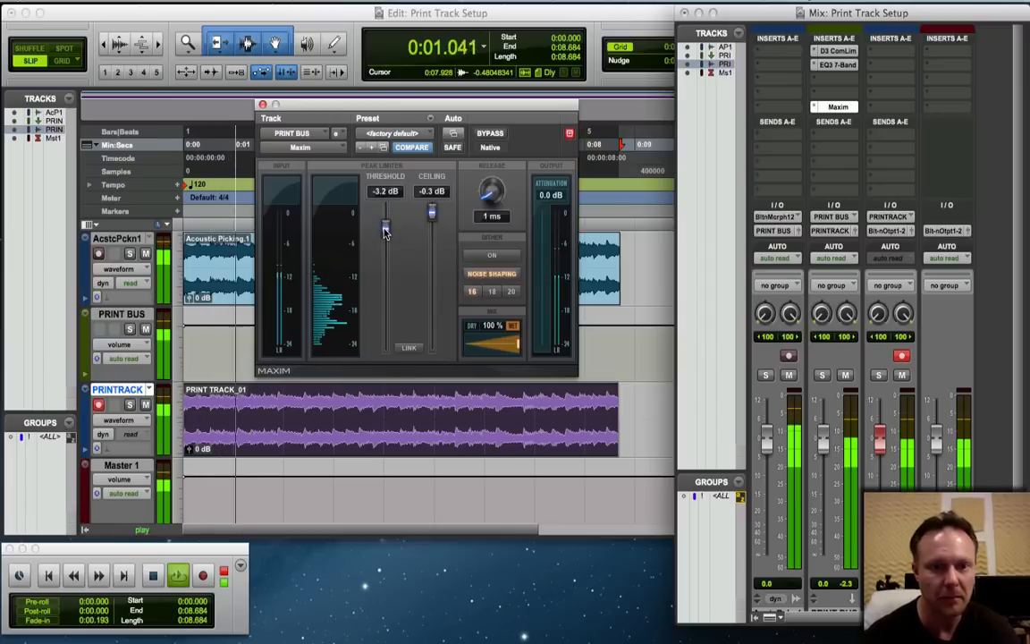
pyautogui.moveTo(385, 229); pyautogui.dragTo(384, 246)
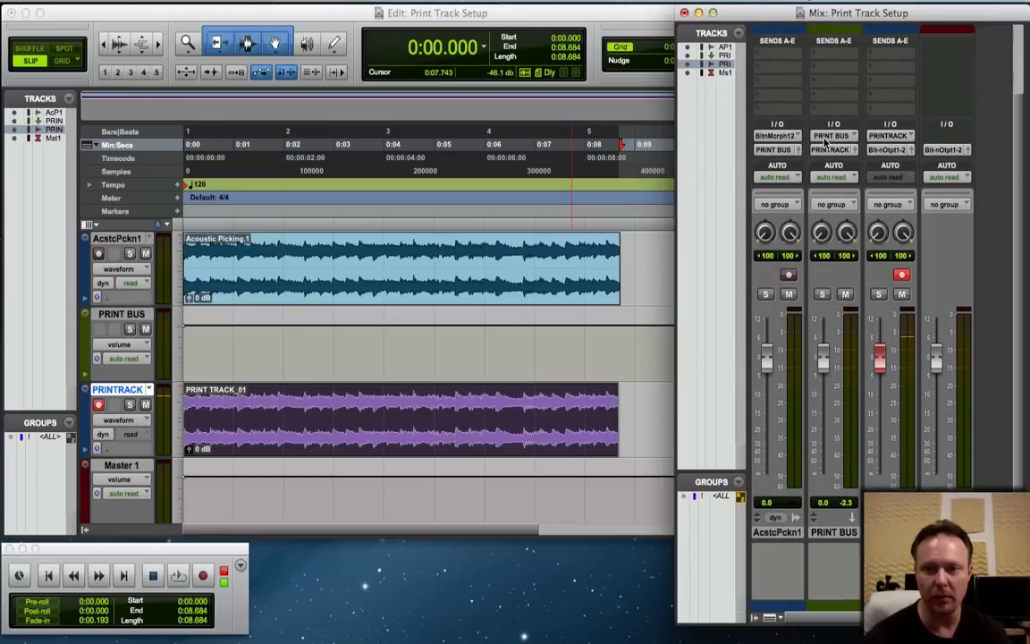
pyautogui.moveTo(825, 137)
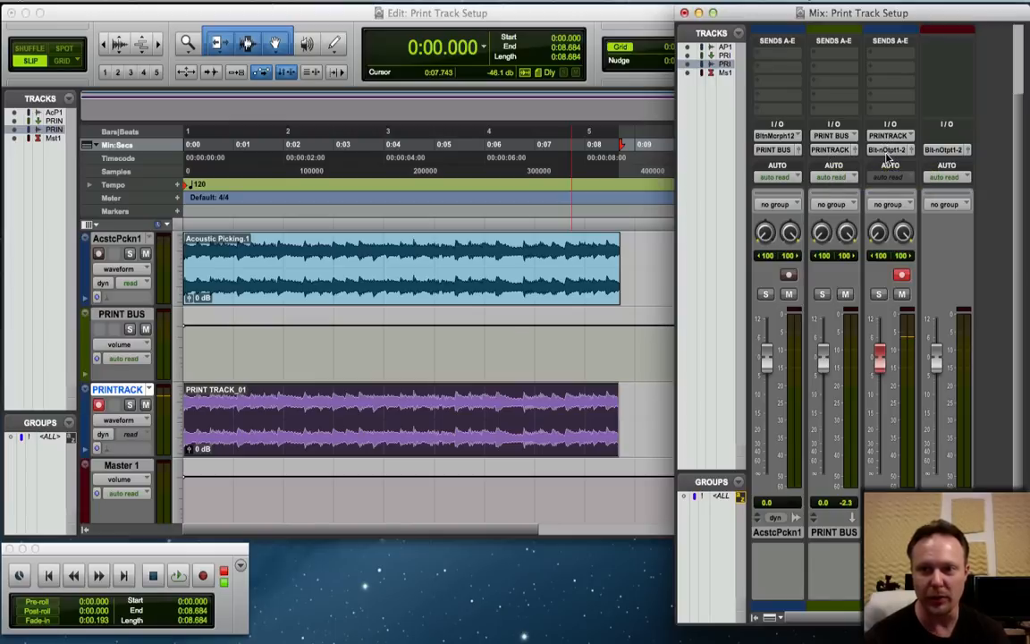
pyautogui.moveTo(772, 483)
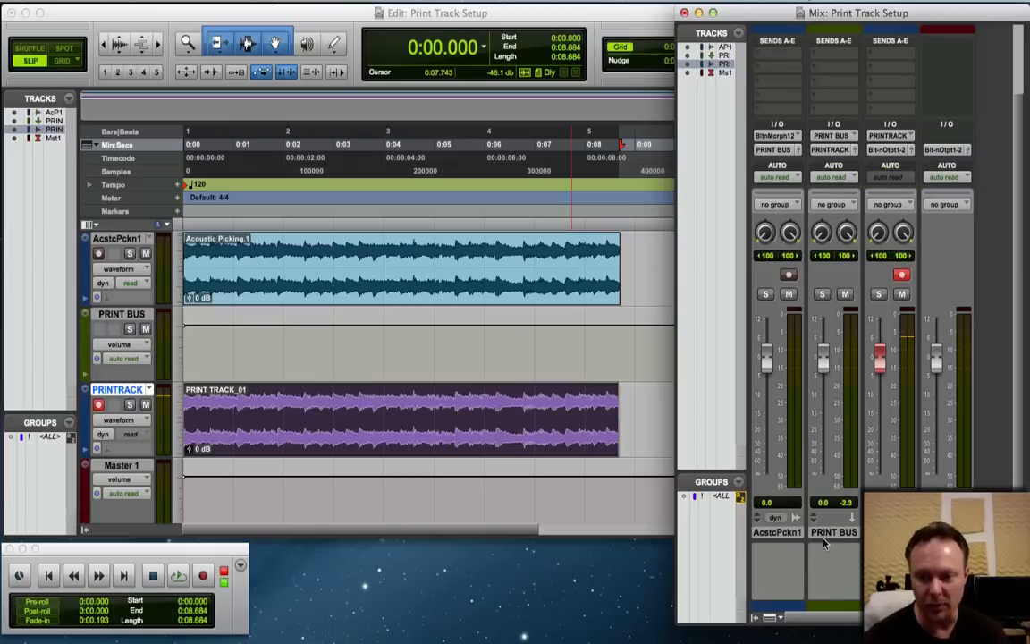
pyautogui.moveTo(856, 476)
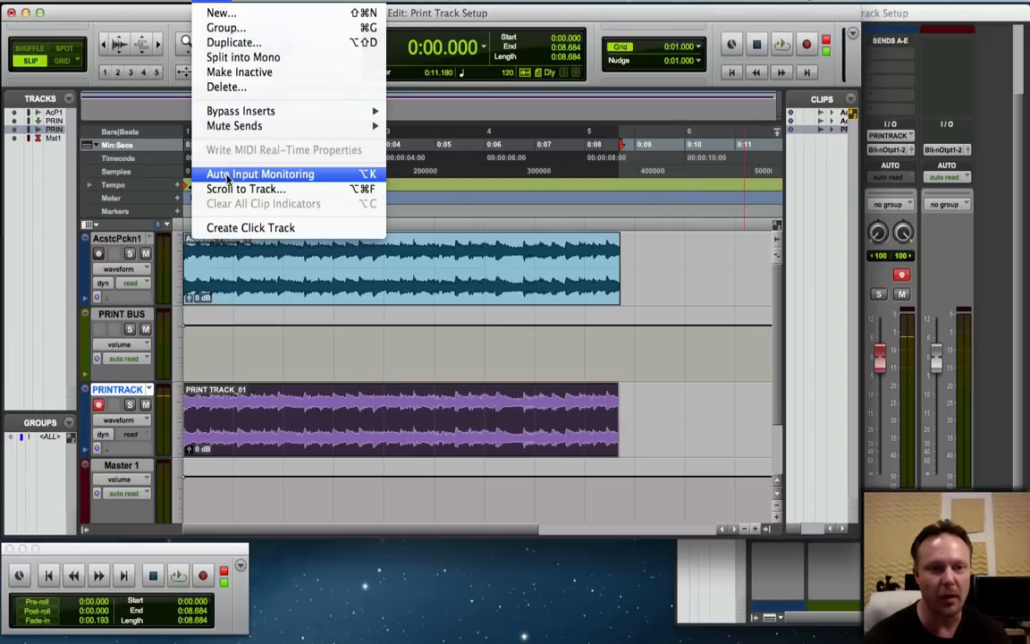
pyautogui.moveTo(697, 71)
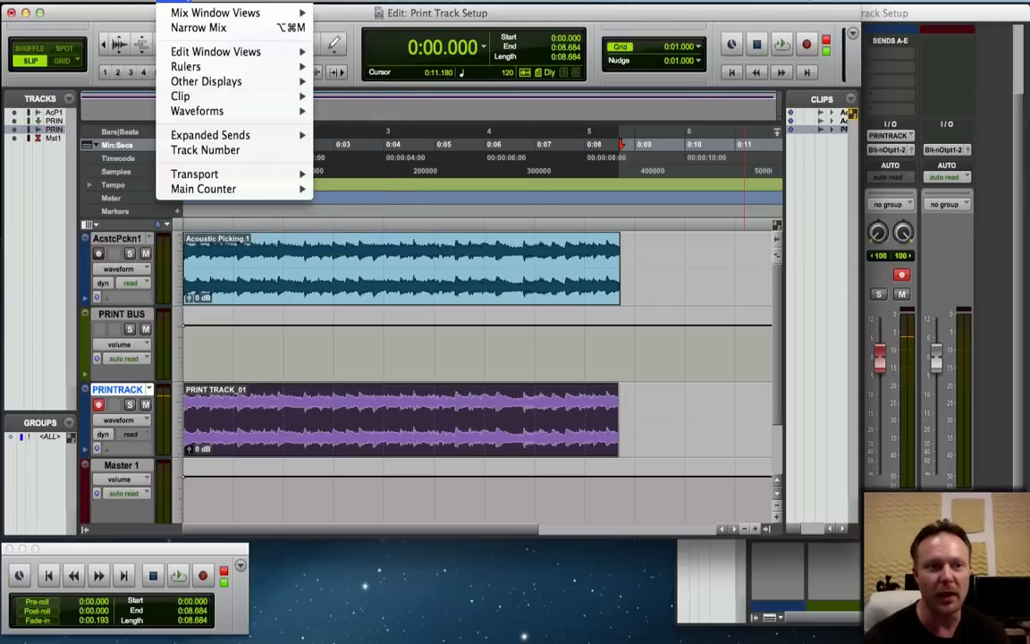
# - Delete the PRINT TRACK_01 clip and show the Mix window beside the Edit window
pyautogui.click(615, 177)
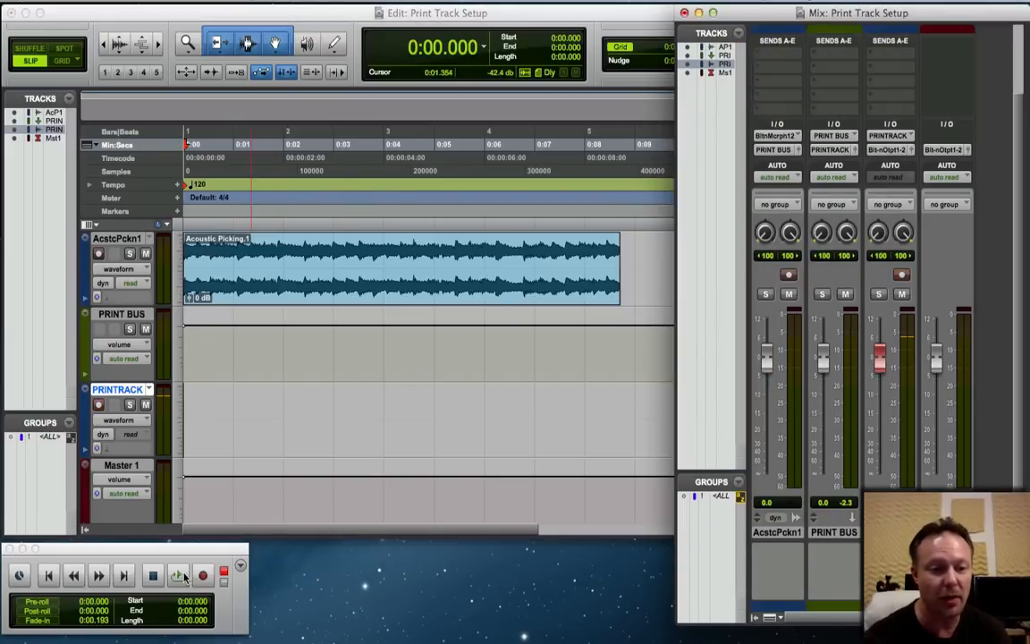
# - Record a short test take PRINT TRACK_02 onto PRINTTRACK, then discard it
pyautogui.click(179, 576)
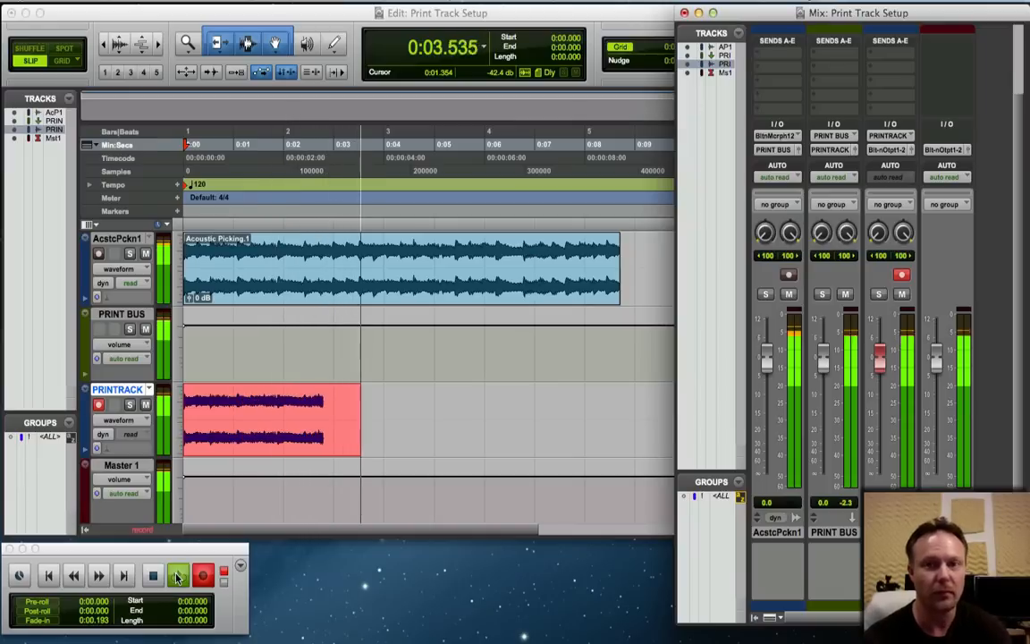
pyautogui.click(175, 573)
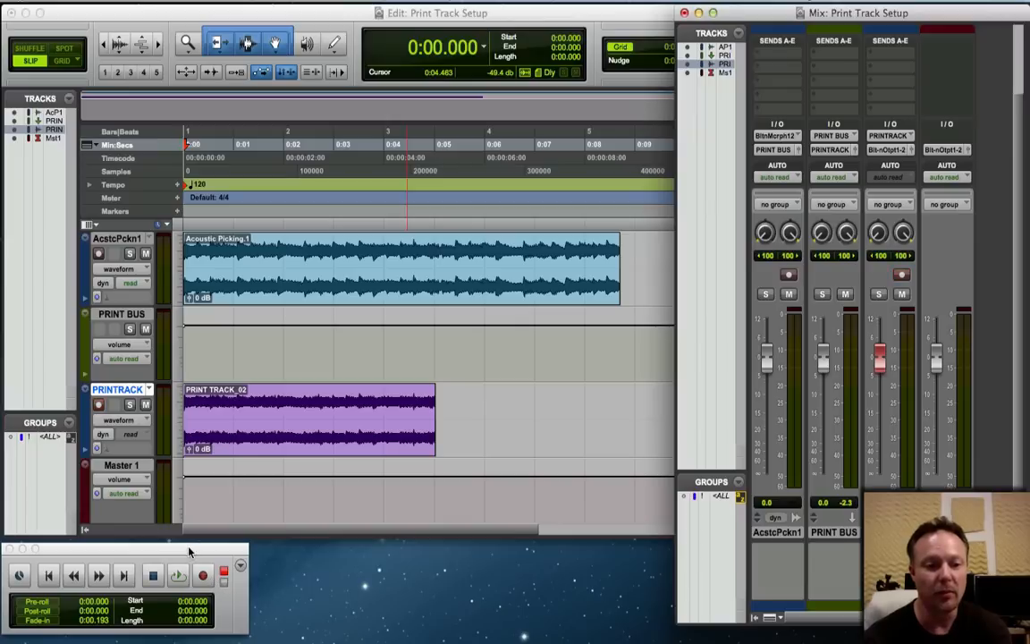
pyautogui.click(99, 404)
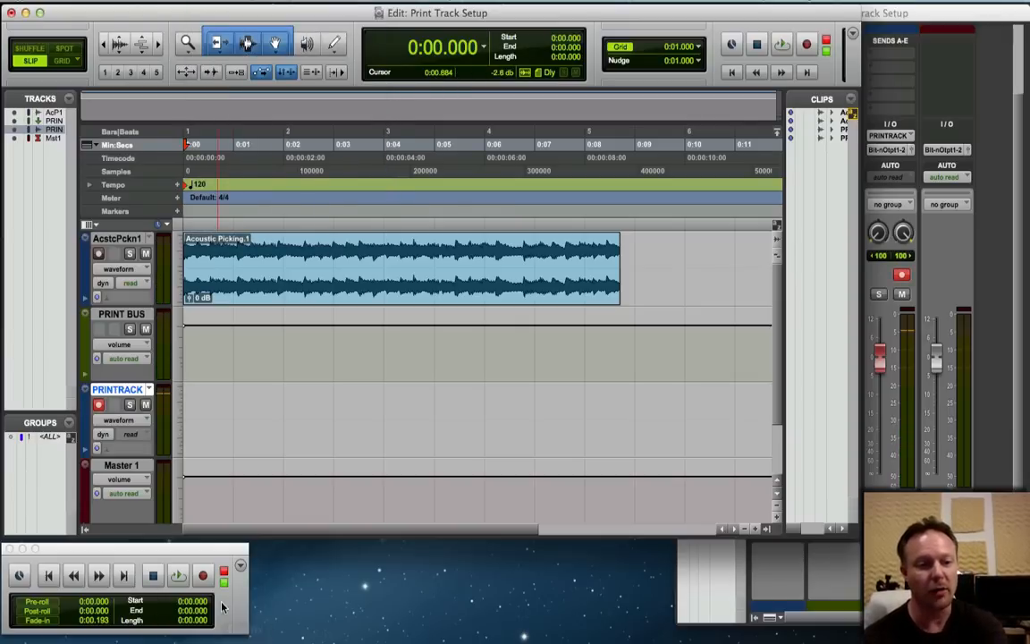
# - Play the session from the start through the print chain
pyautogui.click(175, 572)
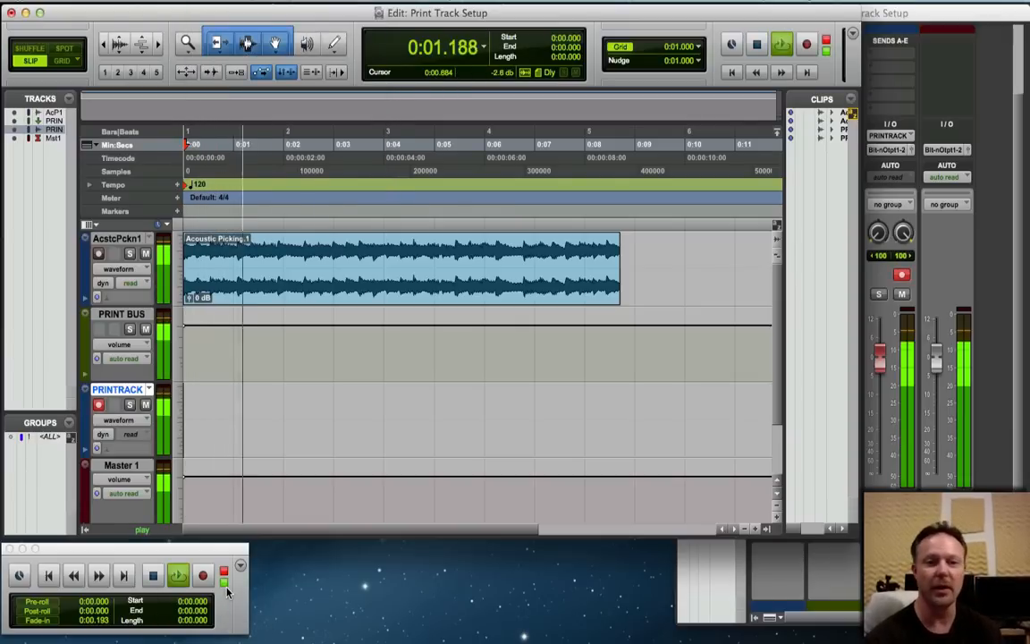